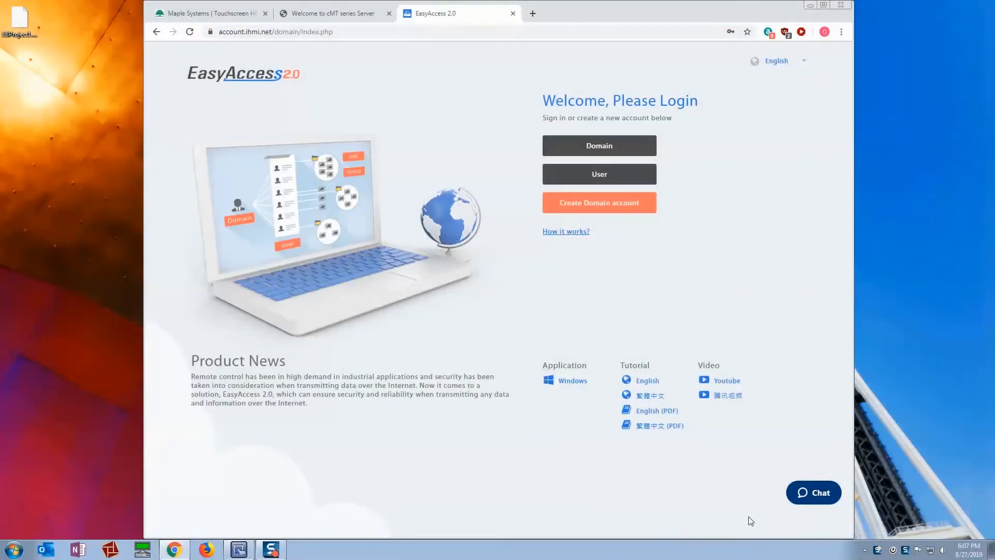
{"action": "mouse_move", "coordinate": [598, 145]}
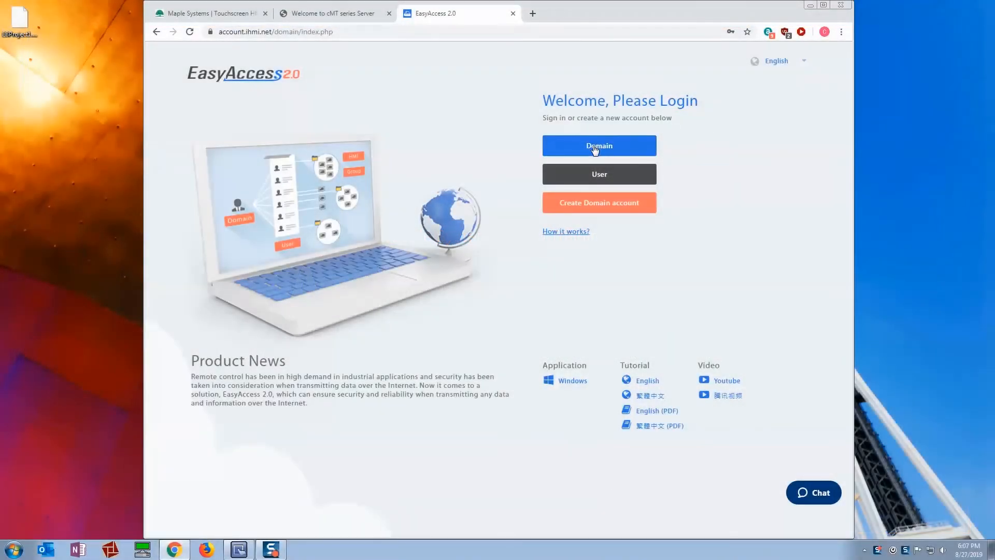
{"action": "mouse_move", "coordinate": [603, 147]}
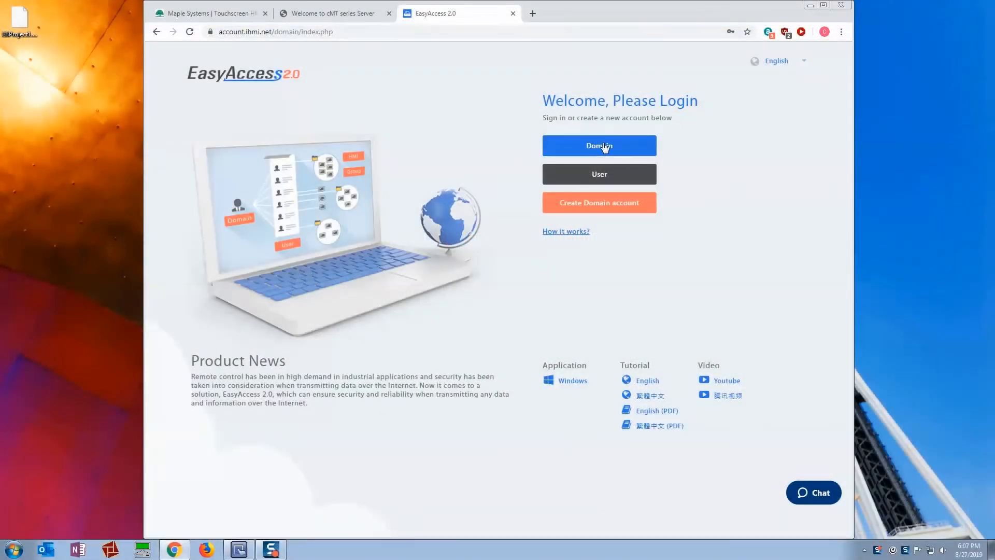
Step: Sign in to the MapleSystems domain as admin to reach the domain user list
{"action": "left_click", "coordinate": [598, 146]}
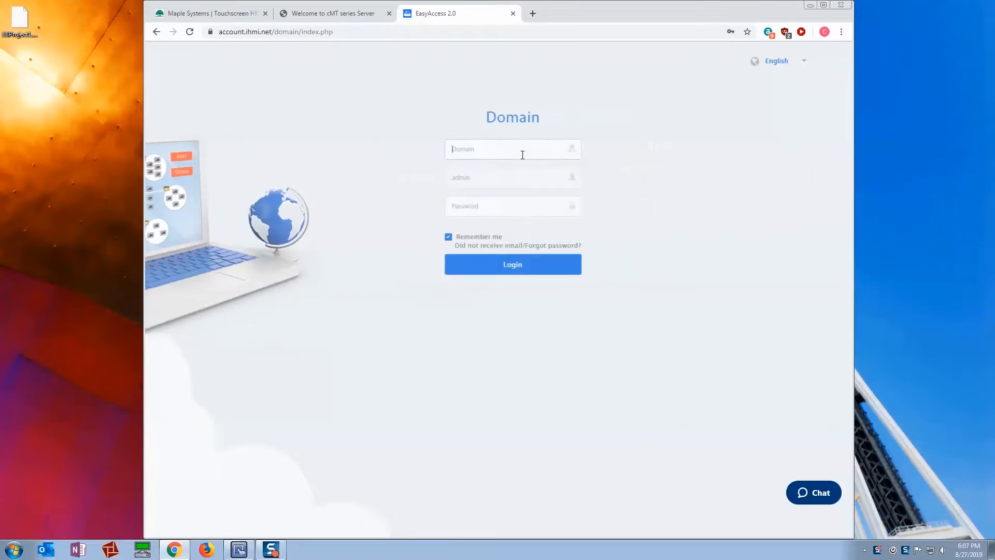
{"action": "type", "text": "M"}
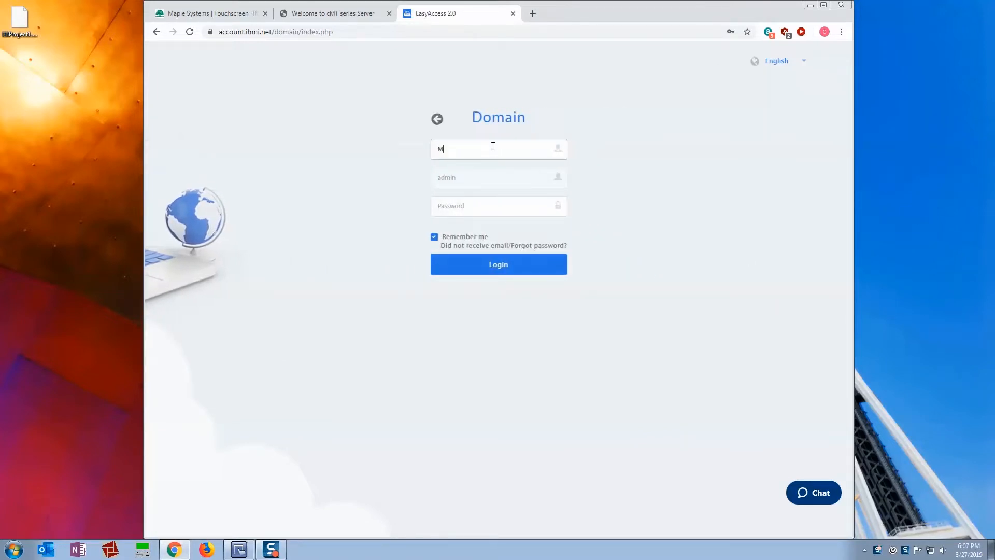
{"action": "type", "text": "apleSystems"}
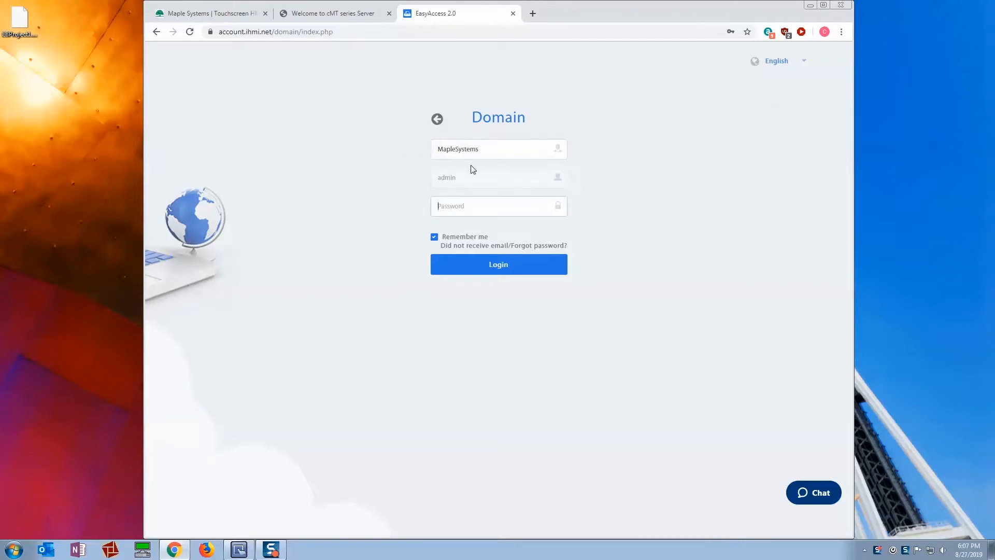
{"action": "left_click", "coordinate": [499, 264]}
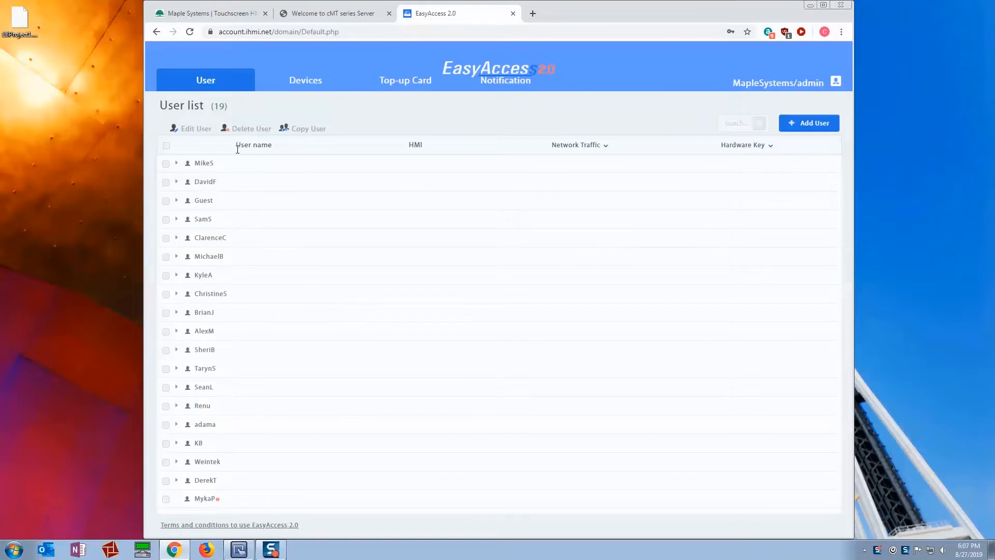
{"action": "mouse_move", "coordinate": [265, 157]}
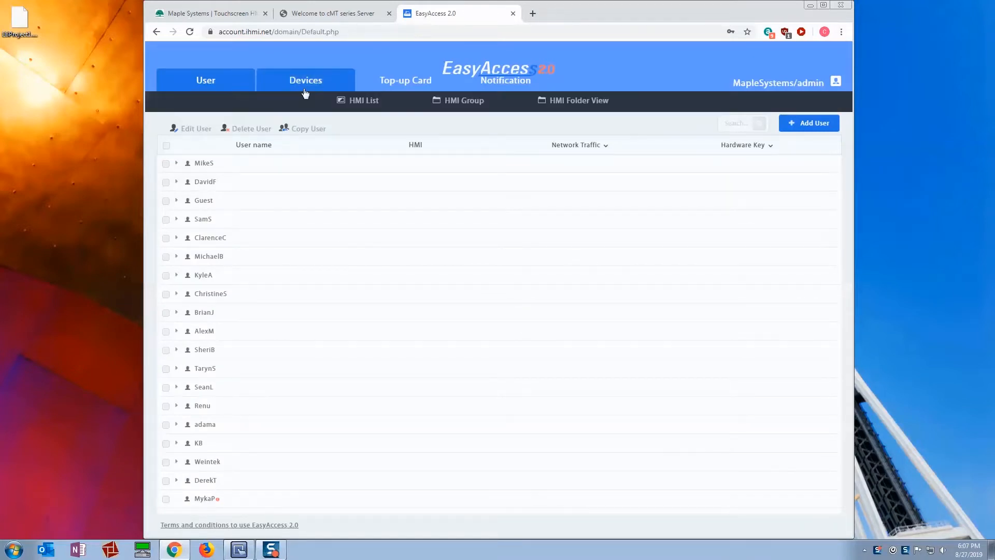
Step: Show the domain's HMI device list and start the Add HMI form
{"action": "left_click", "coordinate": [304, 80]}
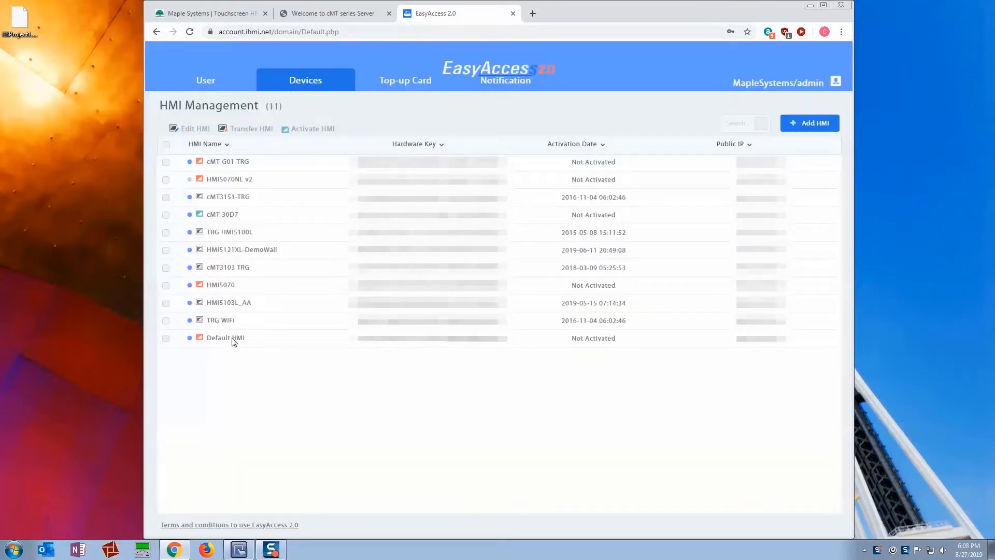
{"action": "mouse_move", "coordinate": [301, 222]}
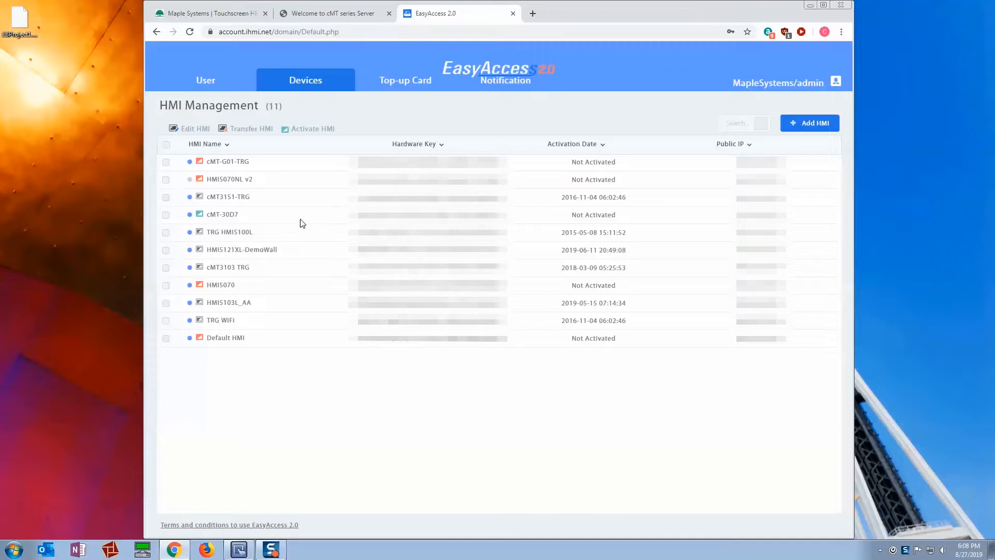
{"action": "mouse_move", "coordinate": [809, 122]}
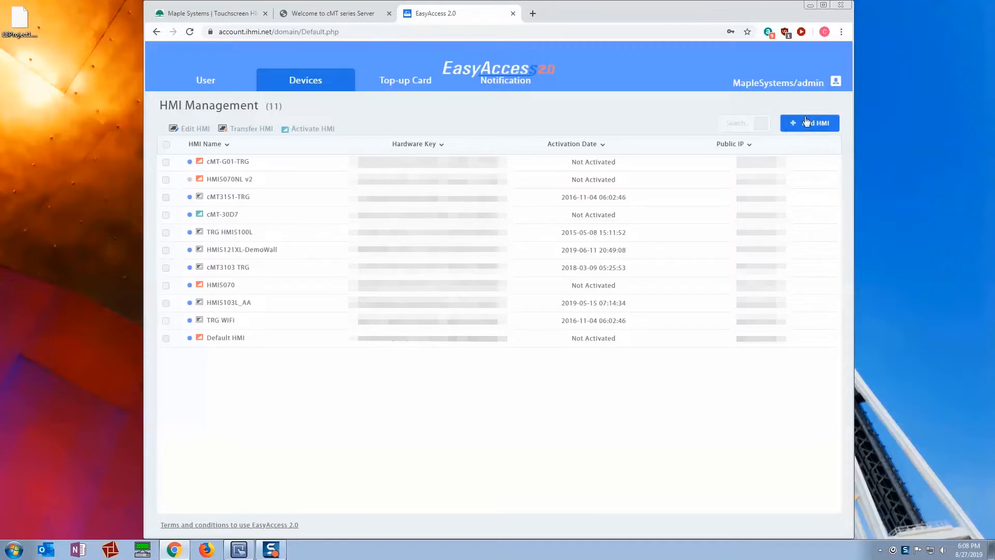
{"action": "left_click", "coordinate": [814, 122]}
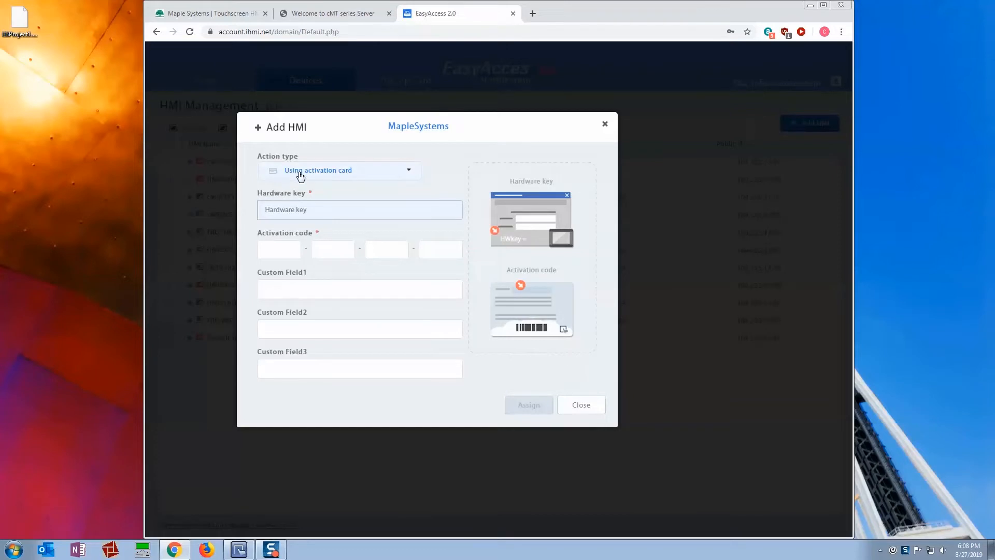
Step: Choose 'Add by session id/password' as the action type and focus the Session ID field
{"action": "left_click", "coordinate": [360, 208]}
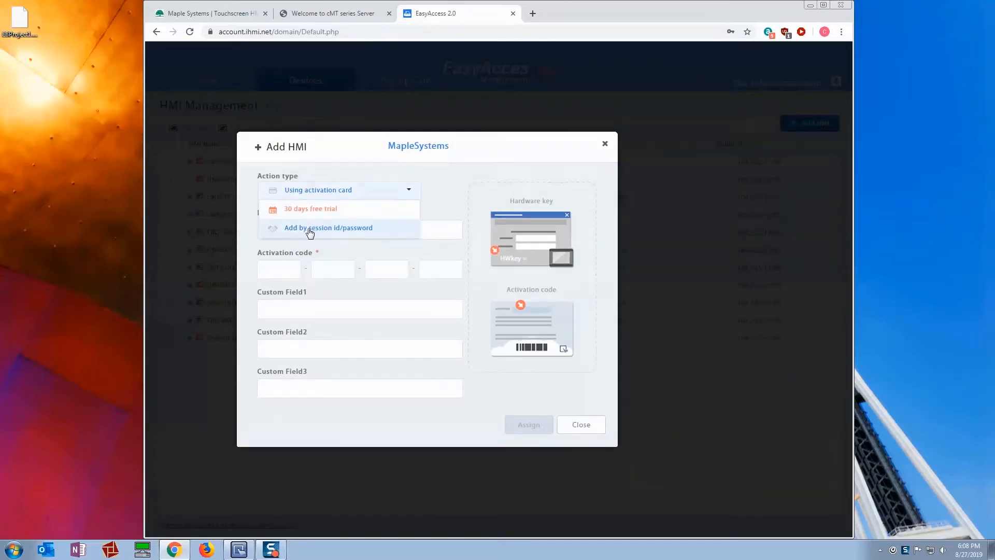
{"action": "left_click", "coordinate": [329, 227]}
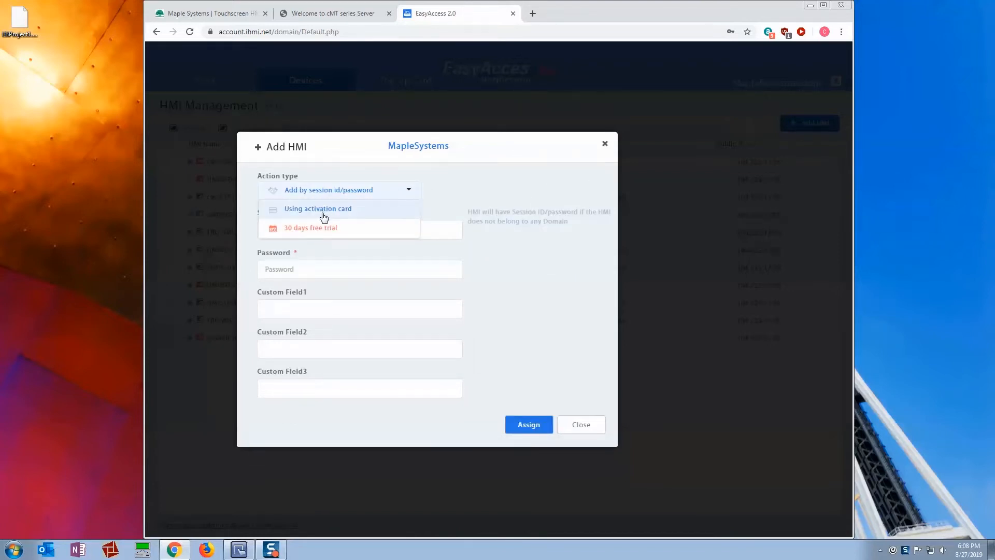
{"action": "left_click", "coordinate": [317, 209]}
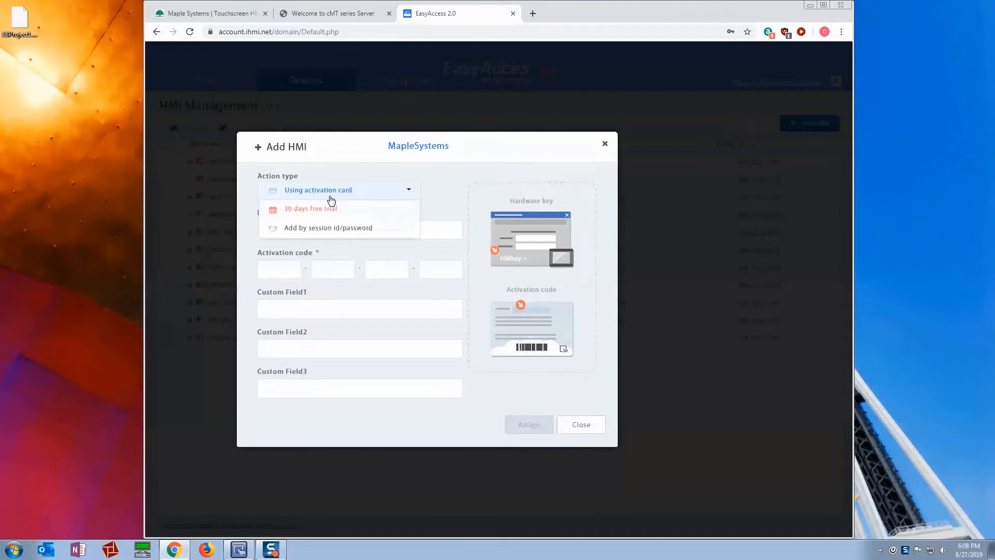
{"action": "left_click", "coordinate": [328, 227]}
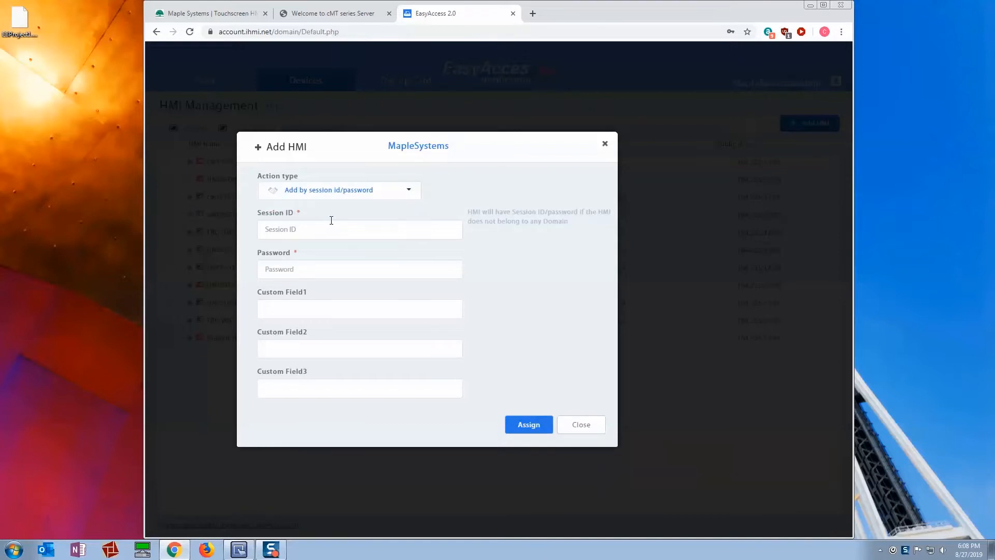
{"action": "mouse_move", "coordinate": [247, 264]}
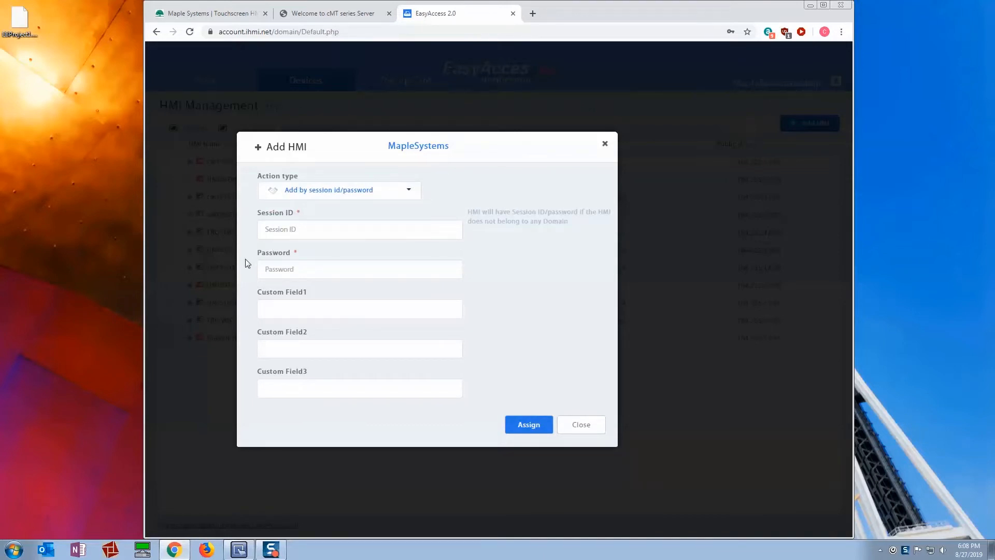
{"action": "left_click", "coordinate": [359, 229]}
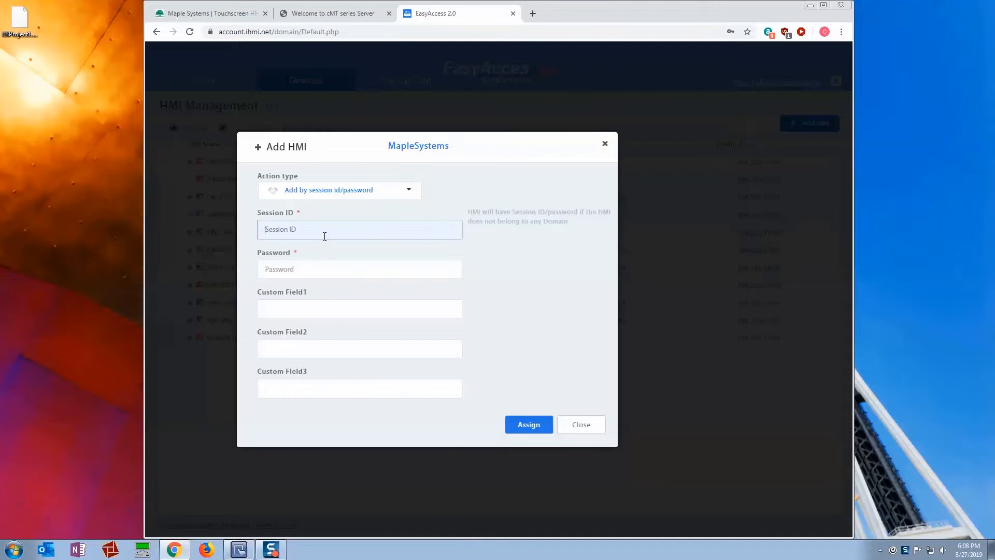
{"action": "mouse_move", "coordinate": [257, 289]}
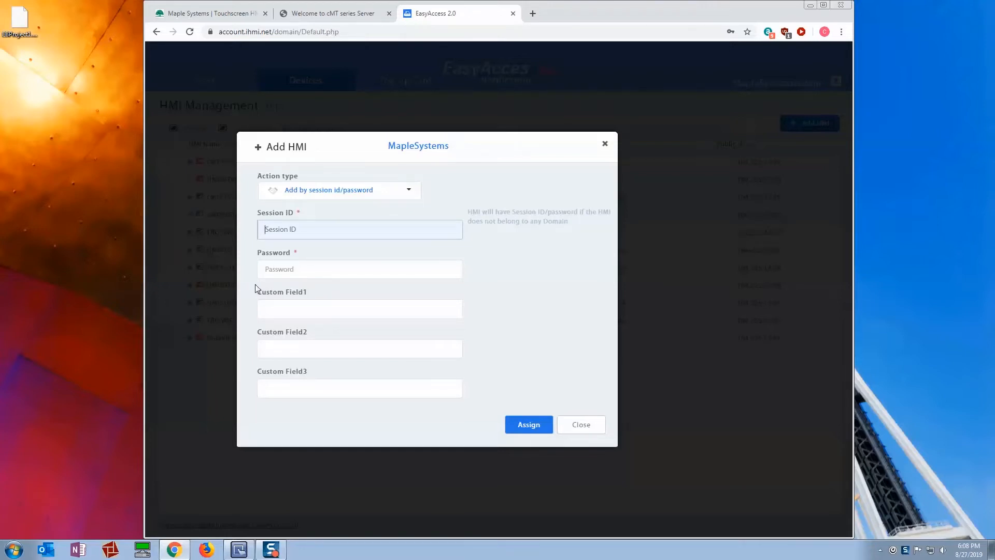
Step: Switch to the EasyBuilder Pro project showing WINDOW_010 with its teal function key
{"action": "left_click", "coordinate": [239, 549]}
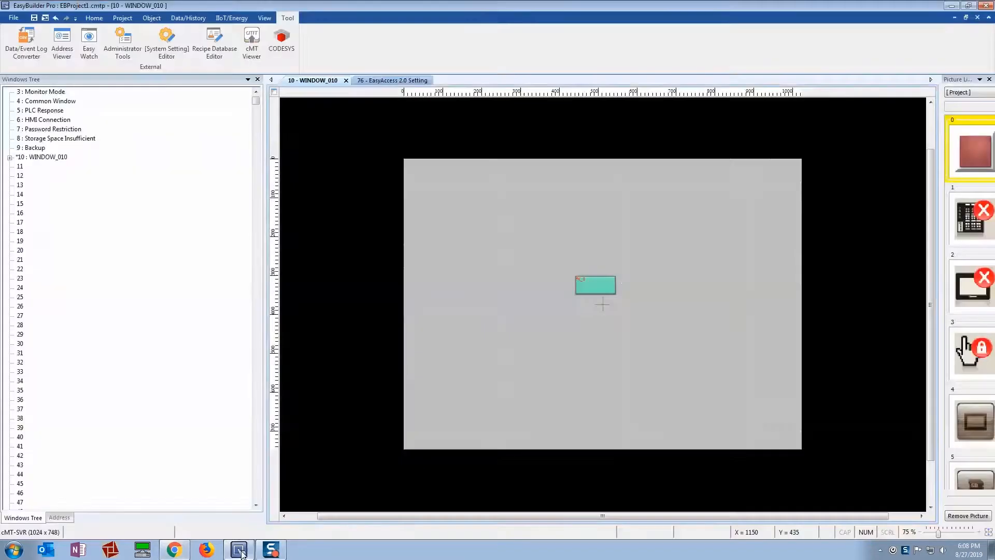
{"action": "mouse_move", "coordinate": [371, 167]}
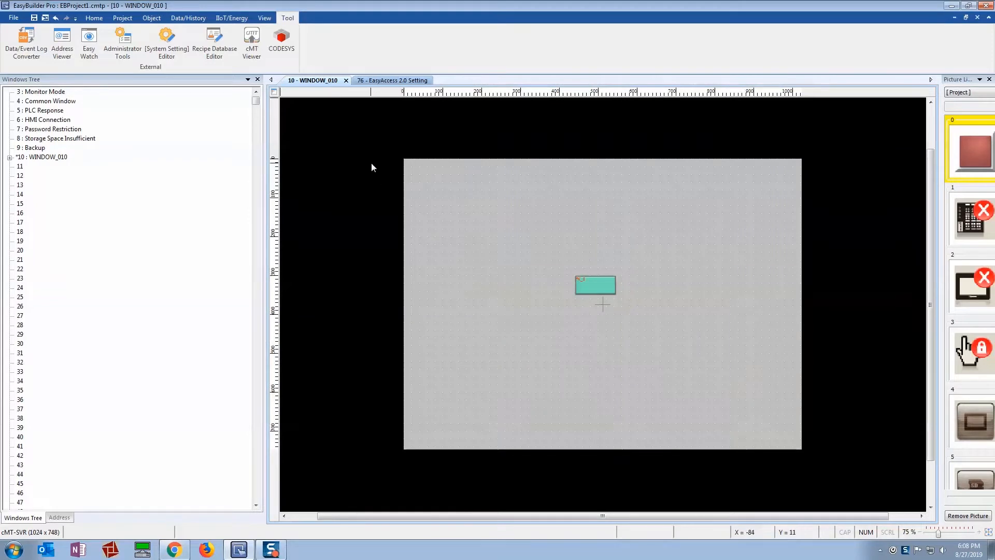
{"action": "mouse_move", "coordinate": [597, 260]}
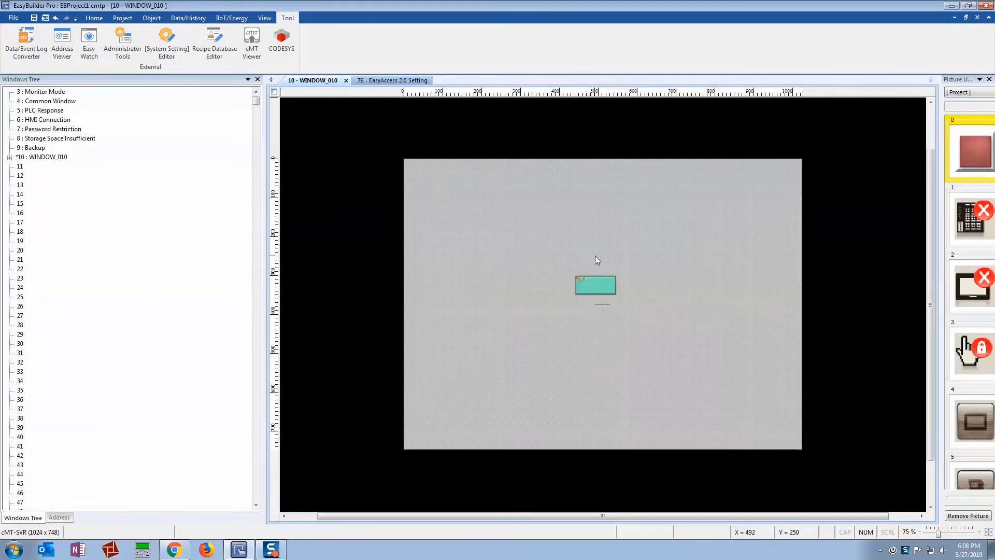
{"action": "mouse_move", "coordinate": [586, 286]}
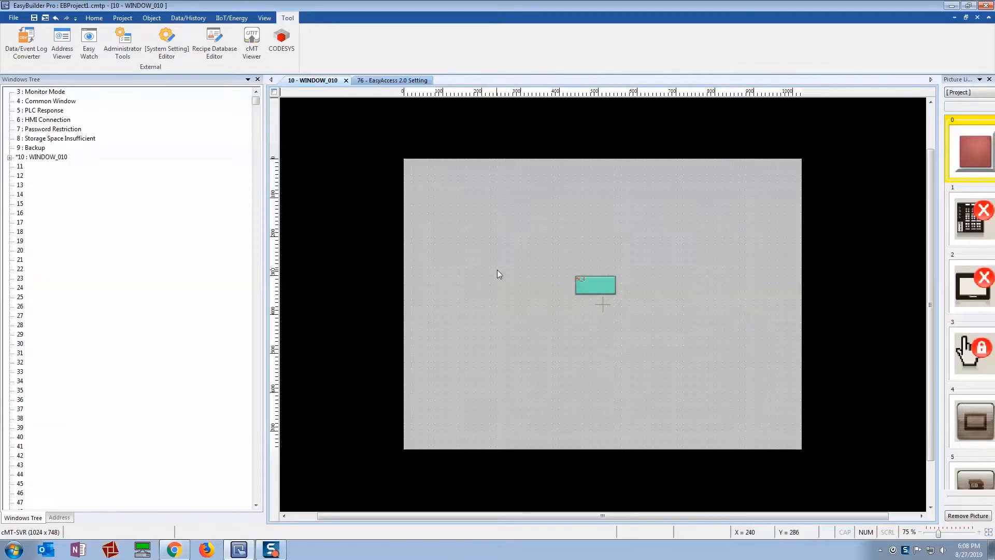
{"action": "mouse_move", "coordinate": [515, 219]}
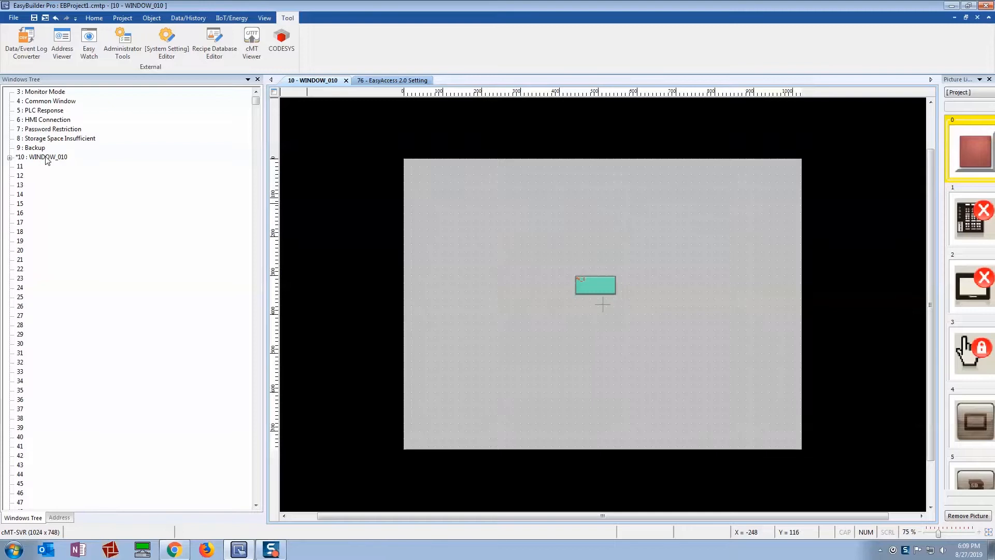
{"action": "scroll", "scroll_direction": "down", "scroll_amount": 3}
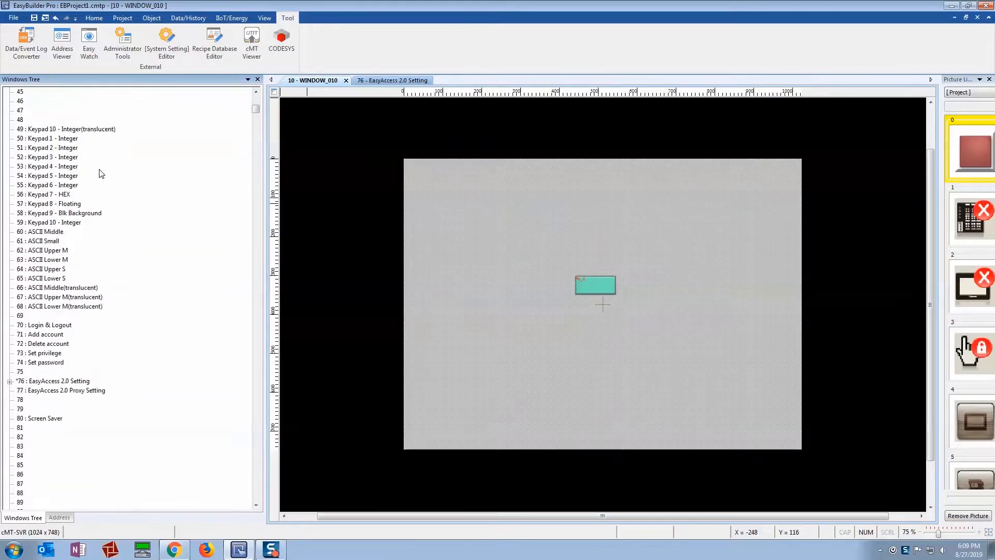
{"action": "mouse_move", "coordinate": [21, 308]}
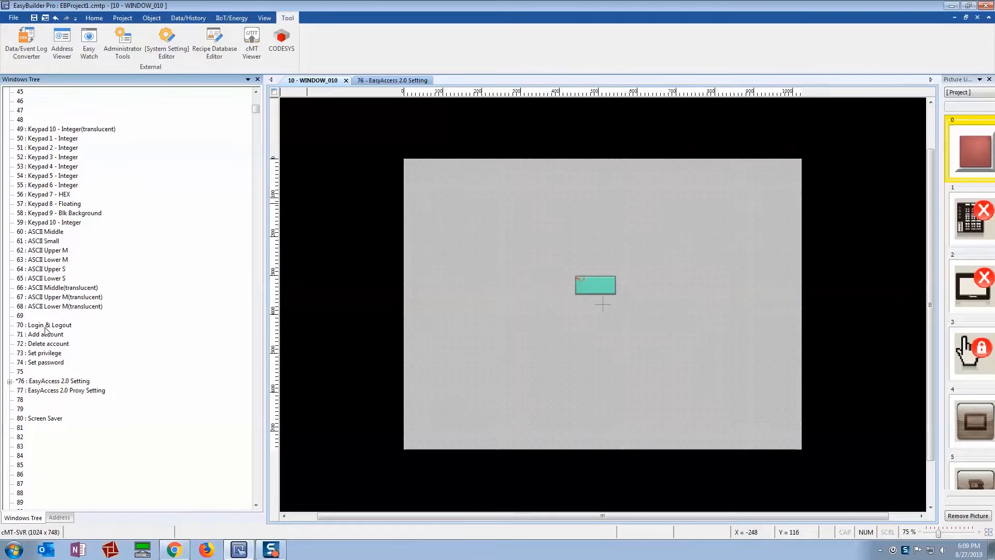
{"action": "mouse_move", "coordinate": [37, 367]}
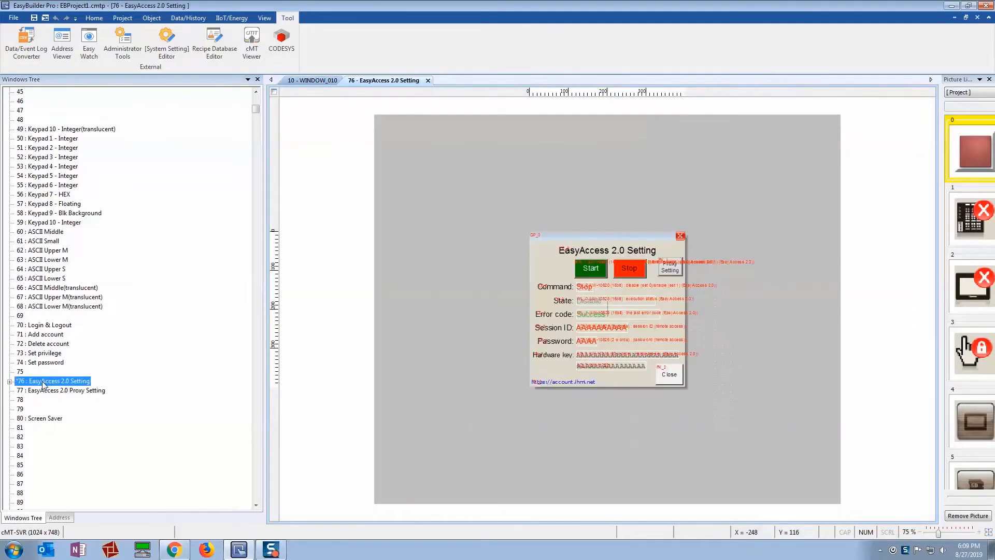
{"action": "mouse_move", "coordinate": [576, 197]}
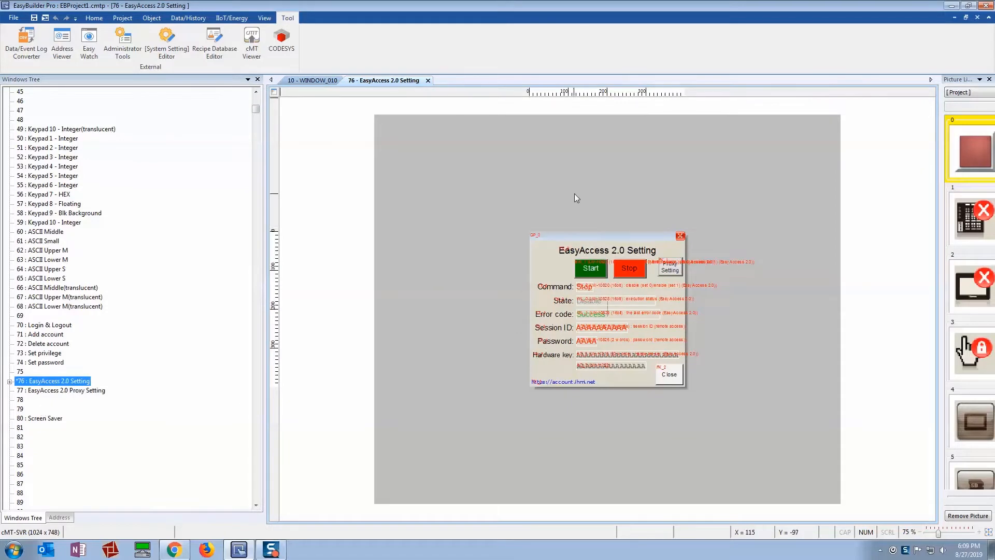
{"action": "mouse_move", "coordinate": [528, 309]}
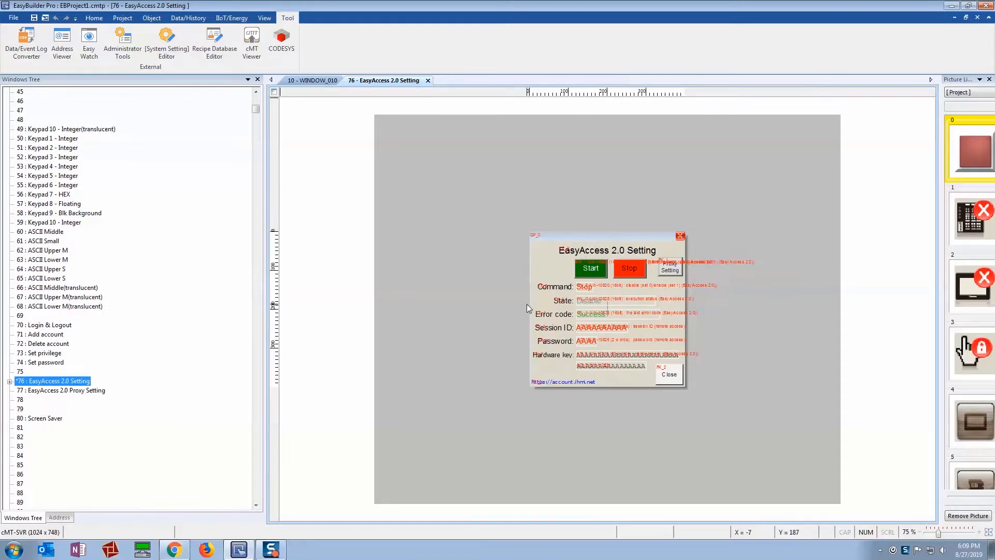
{"action": "mouse_move", "coordinate": [612, 391]}
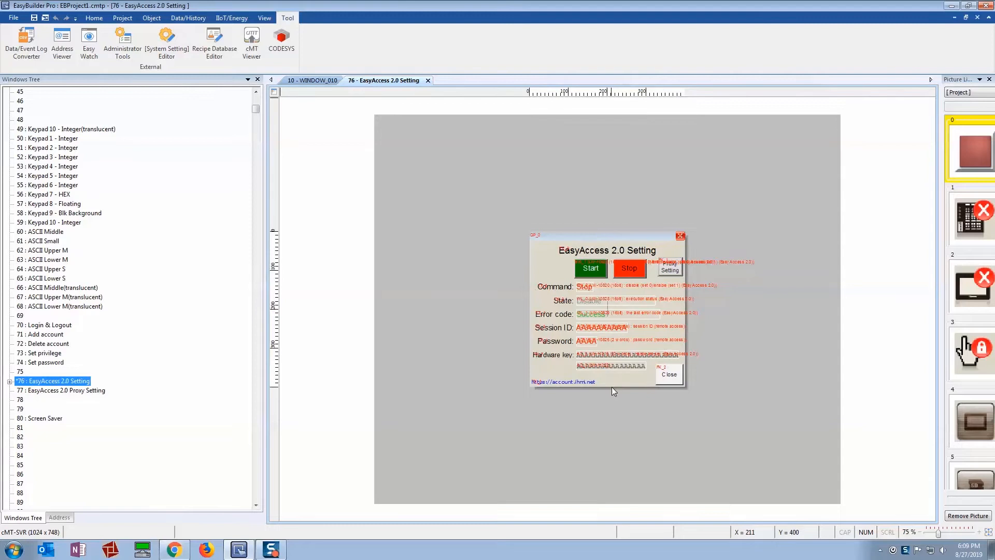
{"action": "mouse_move", "coordinate": [553, 318]}
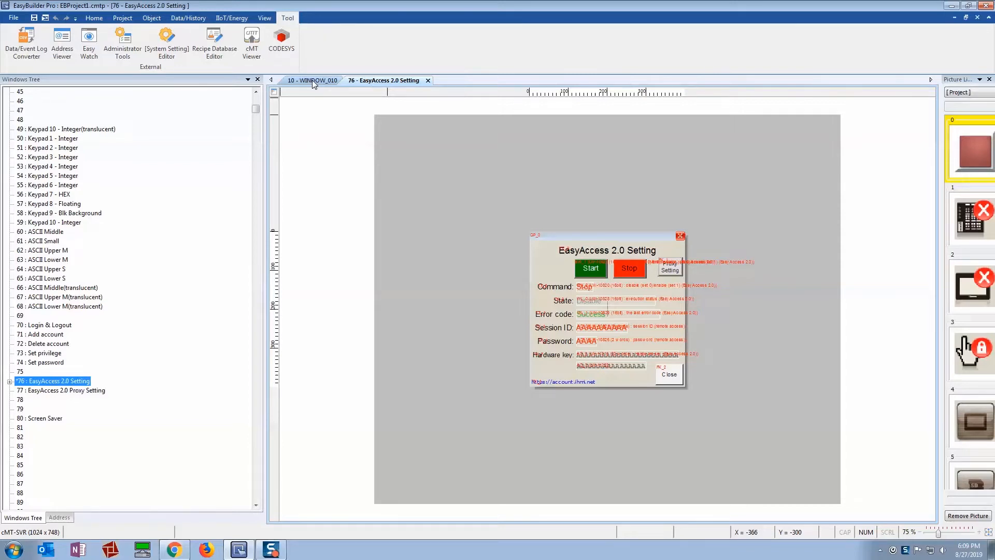
Step: Verify WINDOW_010's teal key displays popup window 76, EasyAccess 2.0 Setting, then cancel
{"action": "left_click", "coordinate": [312, 80]}
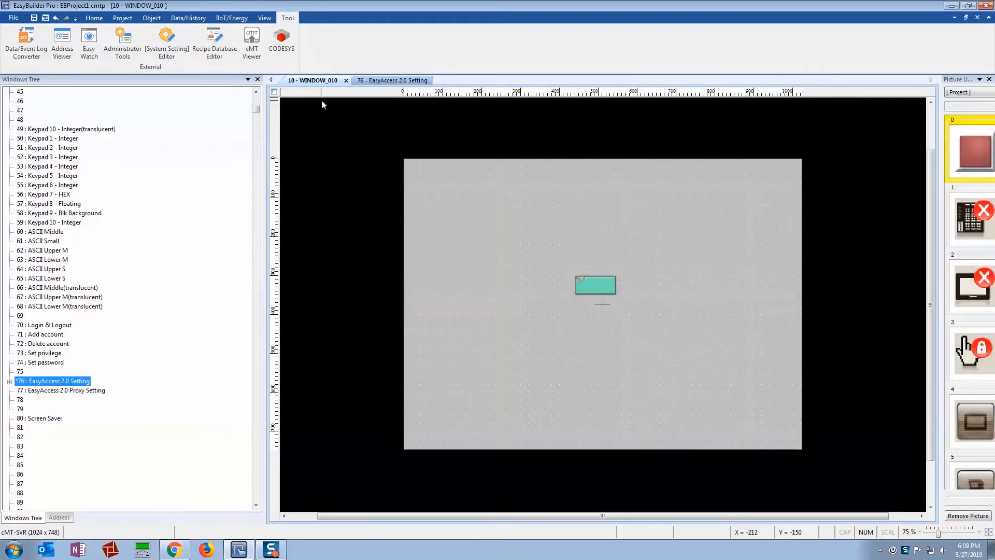
{"action": "left_click", "coordinate": [595, 284]}
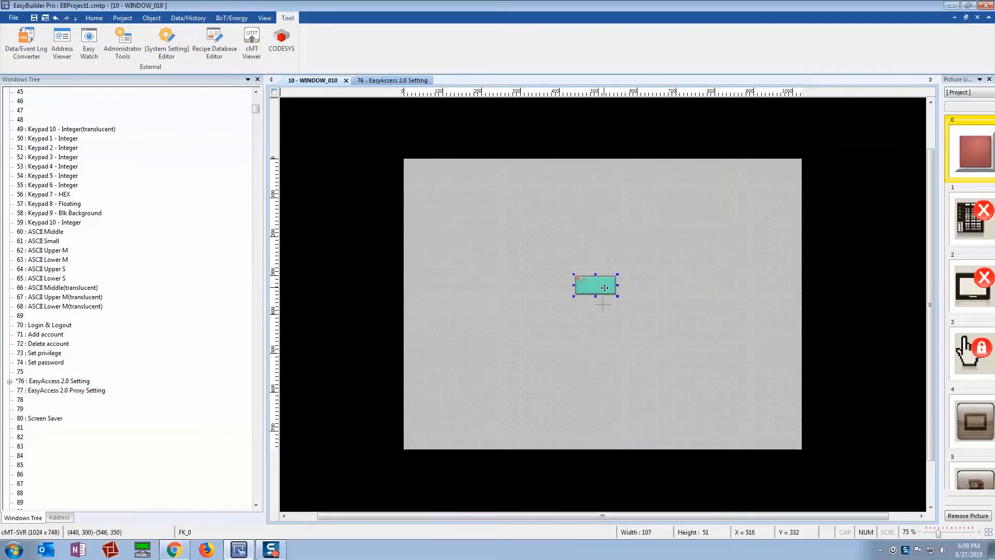
{"action": "double_click", "coordinate": [595, 286]}
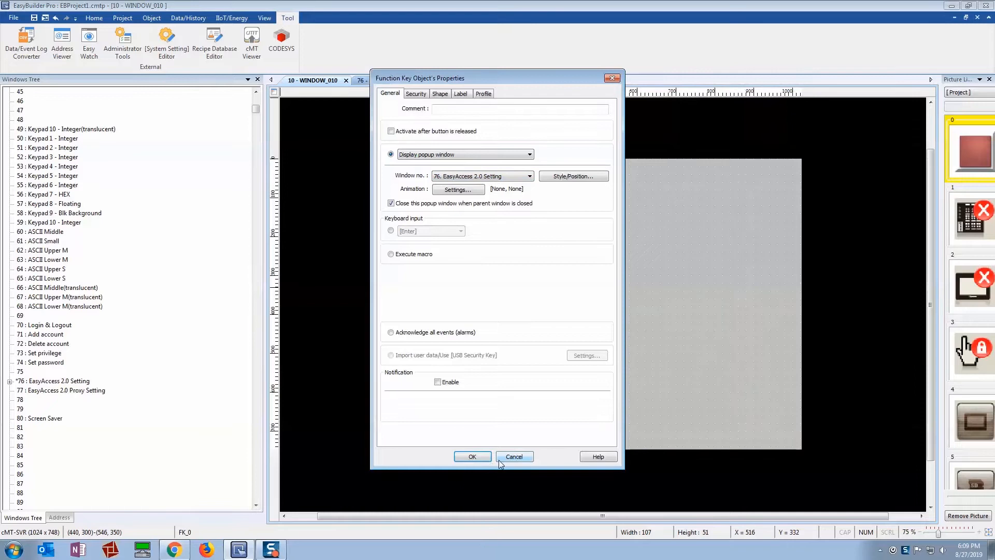
{"action": "left_click", "coordinate": [472, 456]}
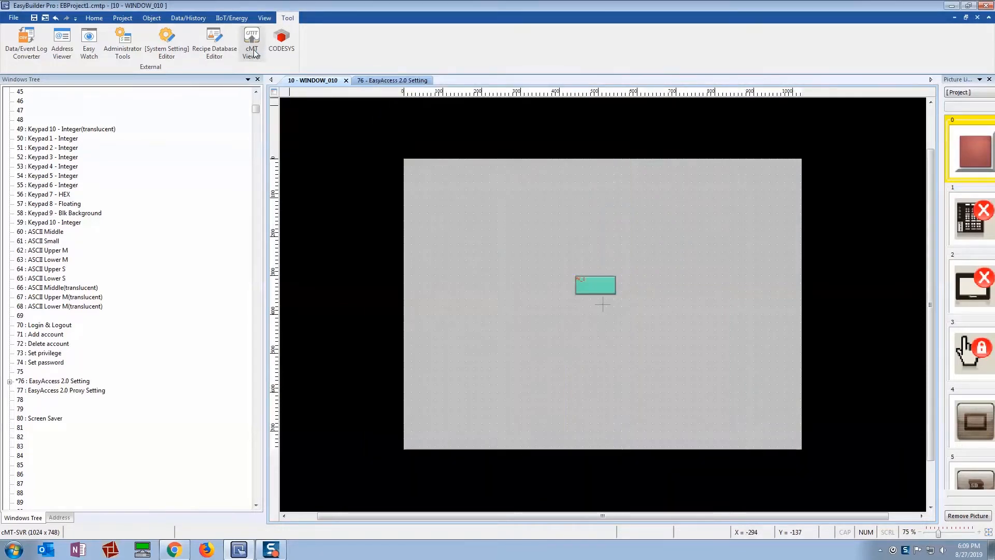
Step: Launch cMT Viewer and search for HMIs, finding the Demo Box at 192.168.100.1
{"action": "left_click", "coordinate": [251, 41]}
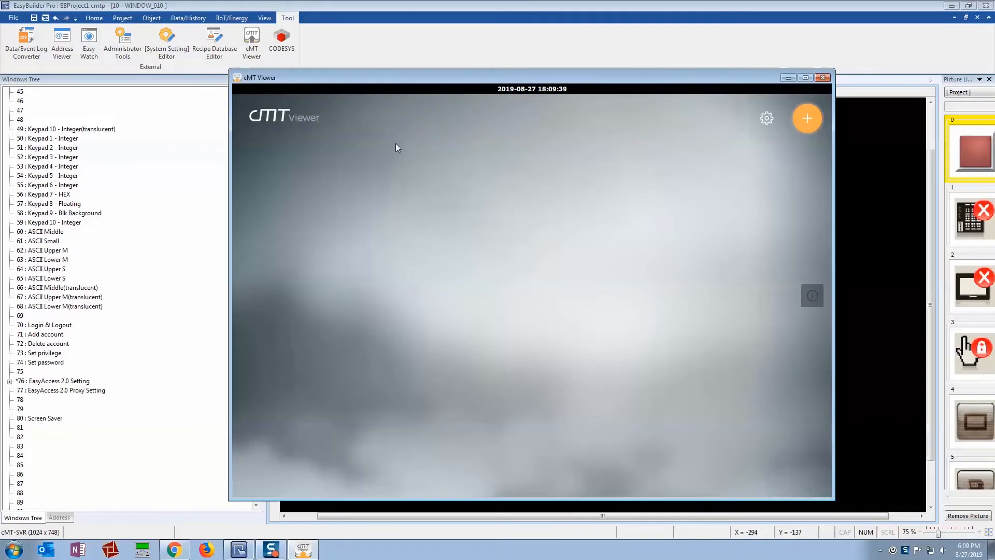
{"action": "mouse_move", "coordinate": [808, 118]}
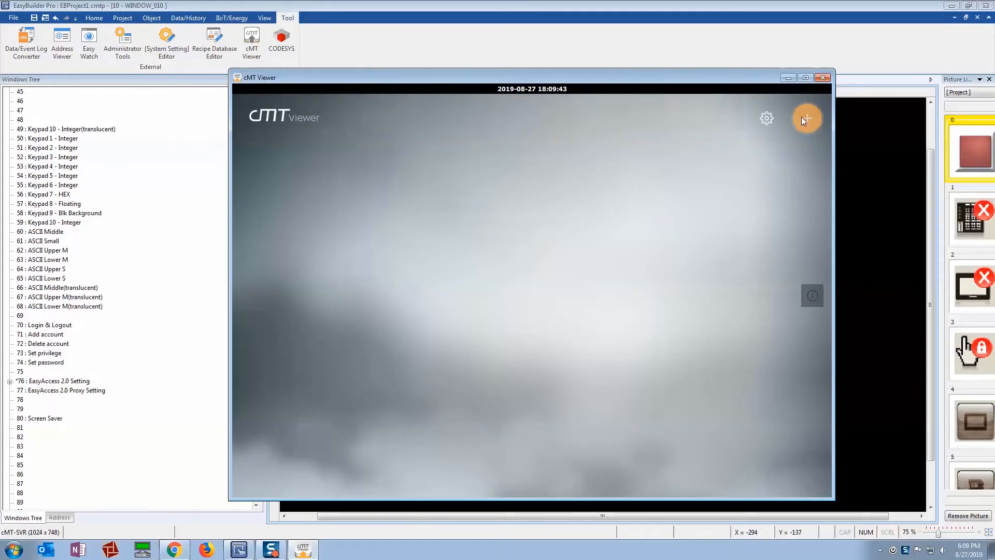
{"action": "left_click", "coordinate": [806, 118]}
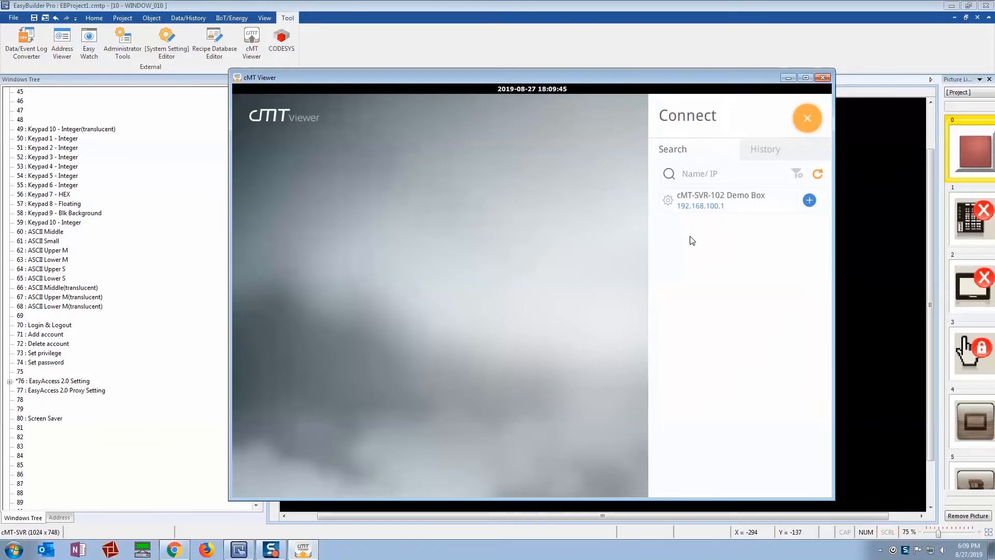
{"action": "mouse_move", "coordinate": [747, 211]}
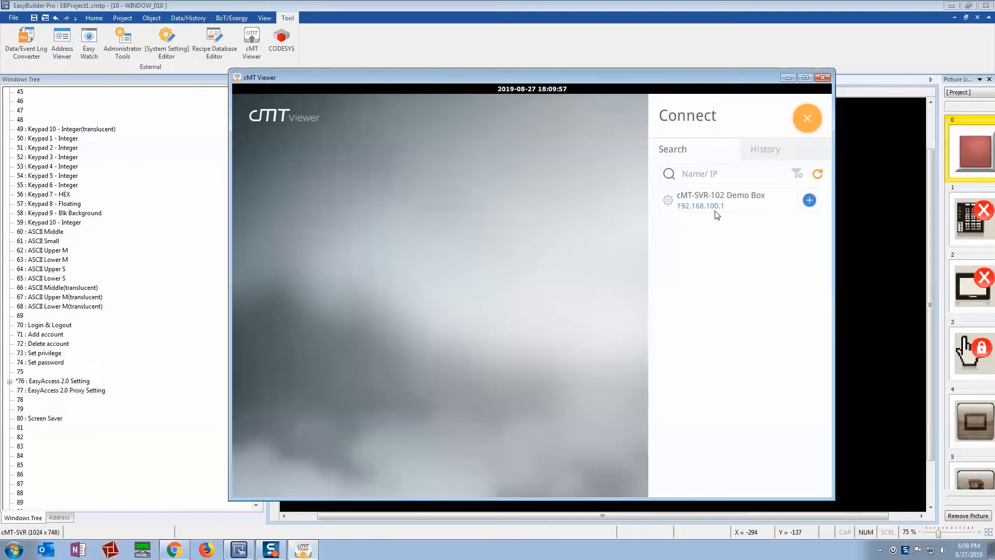
{"action": "left_click", "coordinate": [931, 550]}
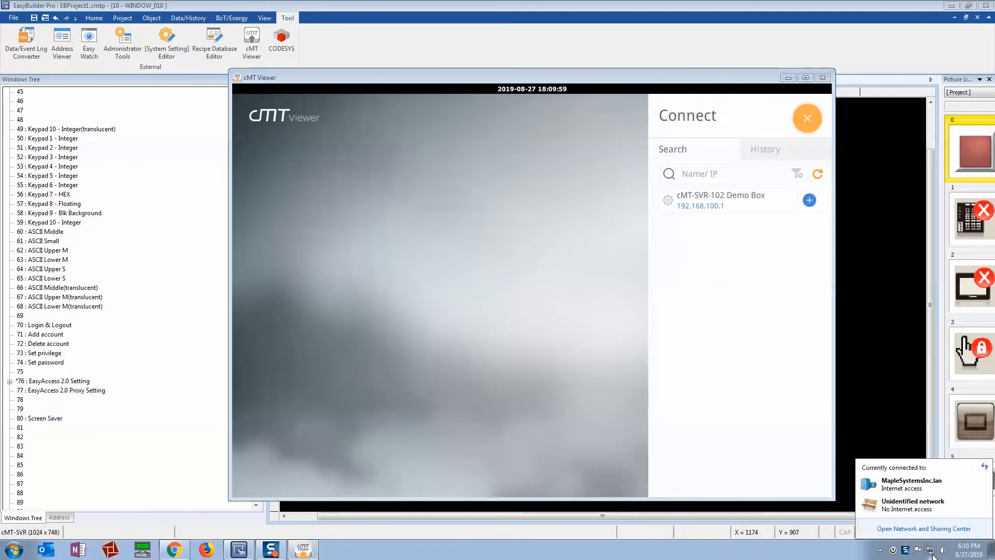
{"action": "left_click", "coordinate": [923, 527]}
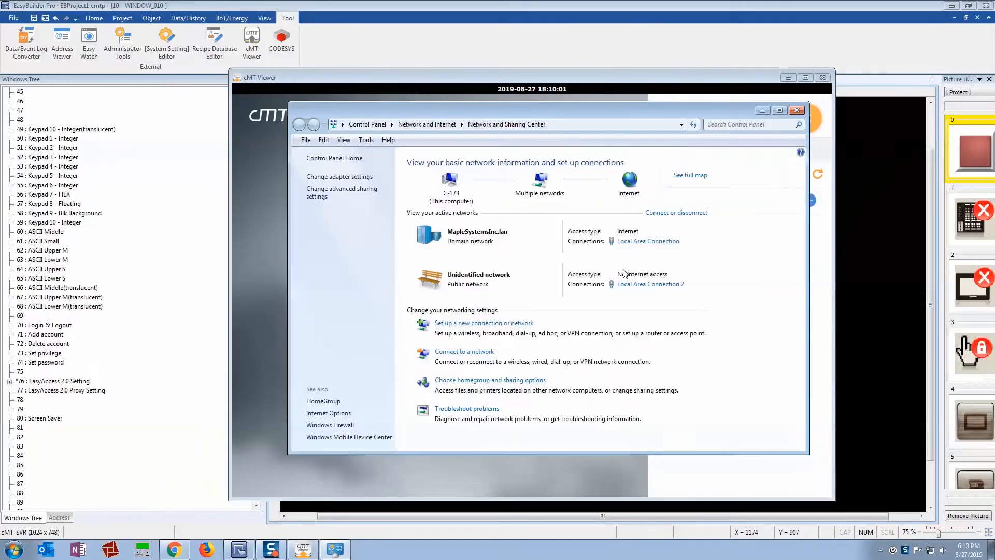
{"action": "left_click", "coordinate": [650, 284]}
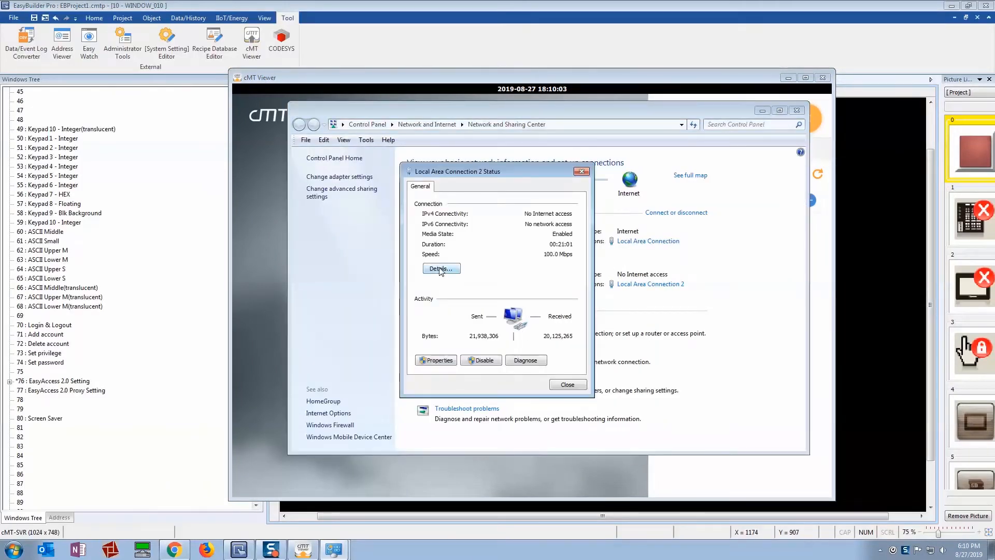
{"action": "left_click", "coordinate": [439, 269]}
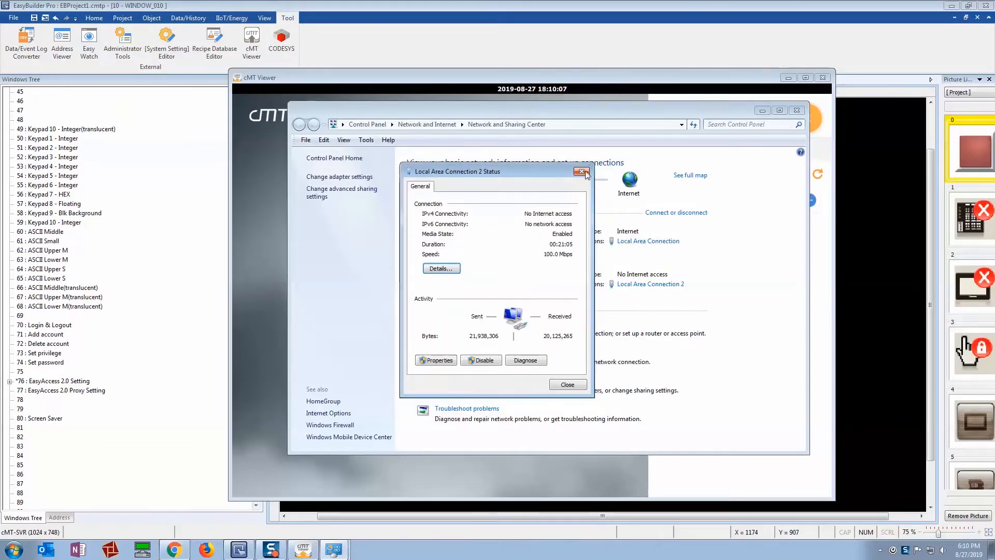
{"action": "left_click", "coordinate": [582, 171]}
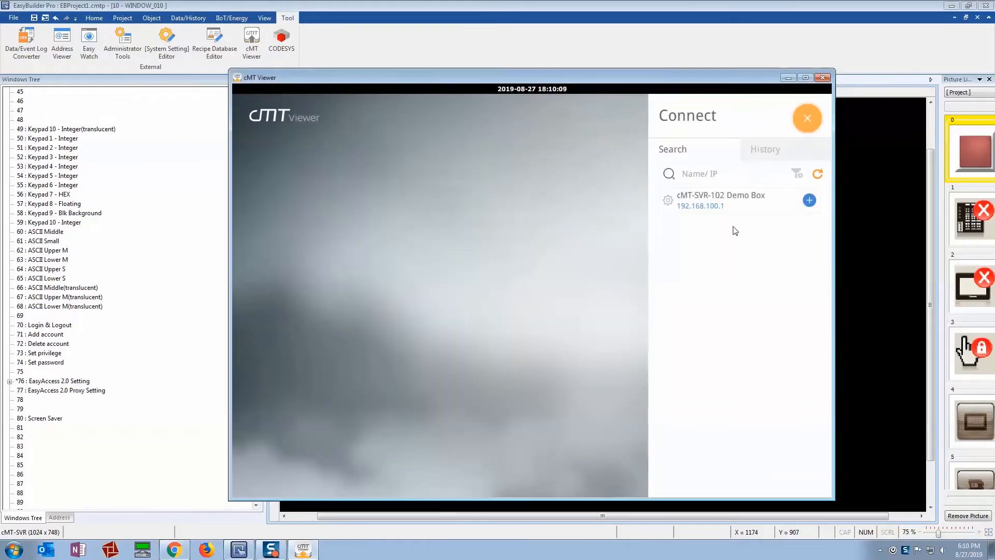
Step: Connect to the cMT-SVR-102 Demo Box and press its teal key to show the EasyAccess 2.0 popup
{"action": "left_click", "coordinate": [810, 200]}
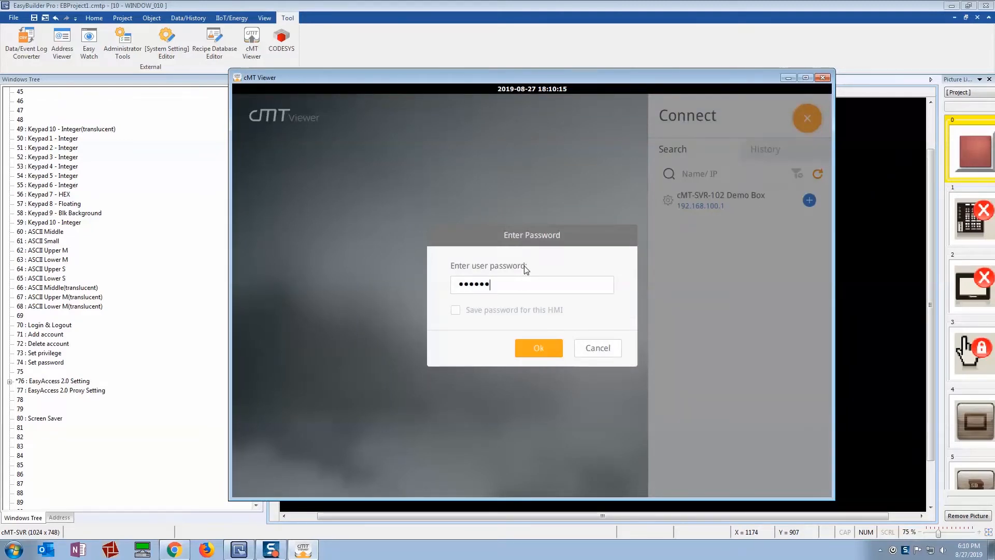
{"action": "left_click", "coordinate": [538, 349]}
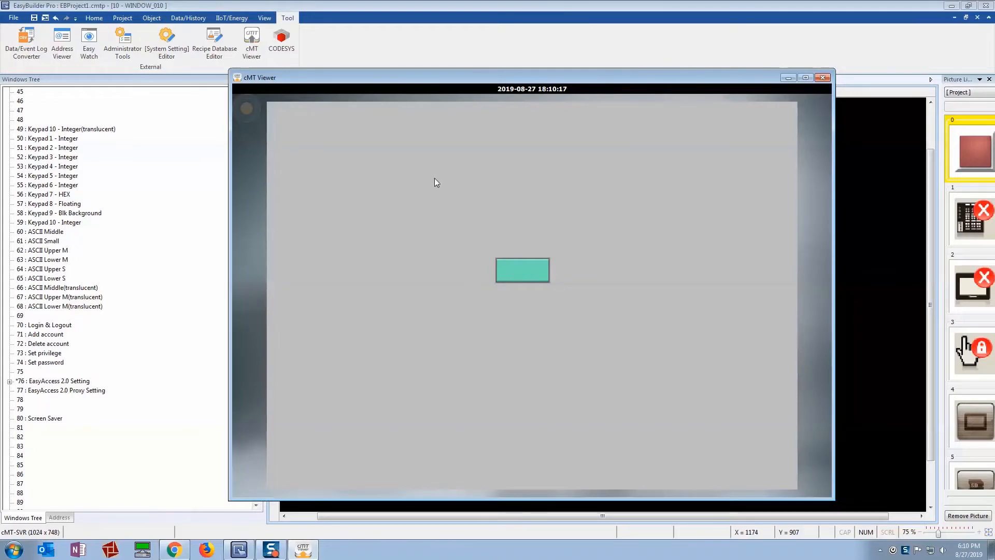
{"action": "mouse_move", "coordinate": [541, 290]}
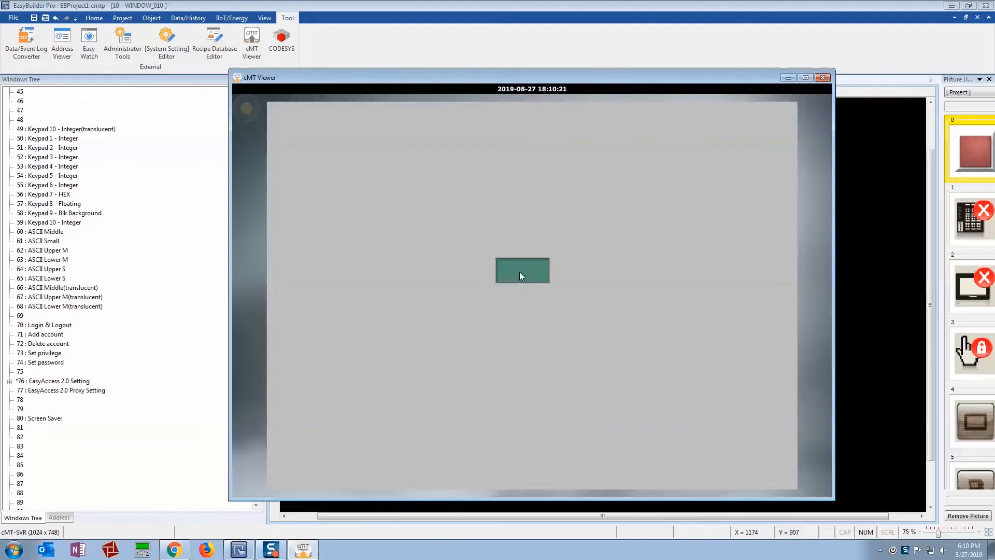
{"action": "left_click", "coordinate": [522, 270]}
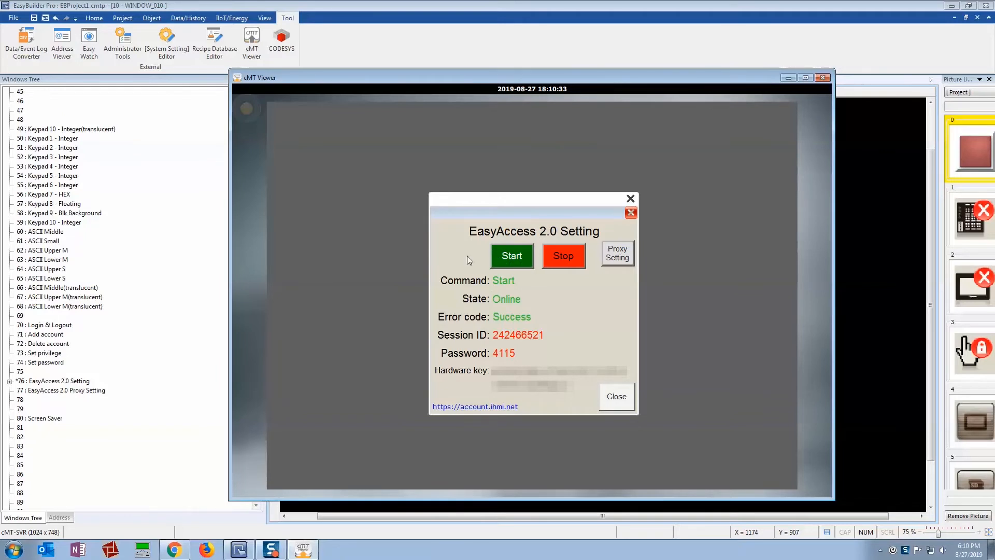
{"action": "mouse_move", "coordinate": [464, 230]}
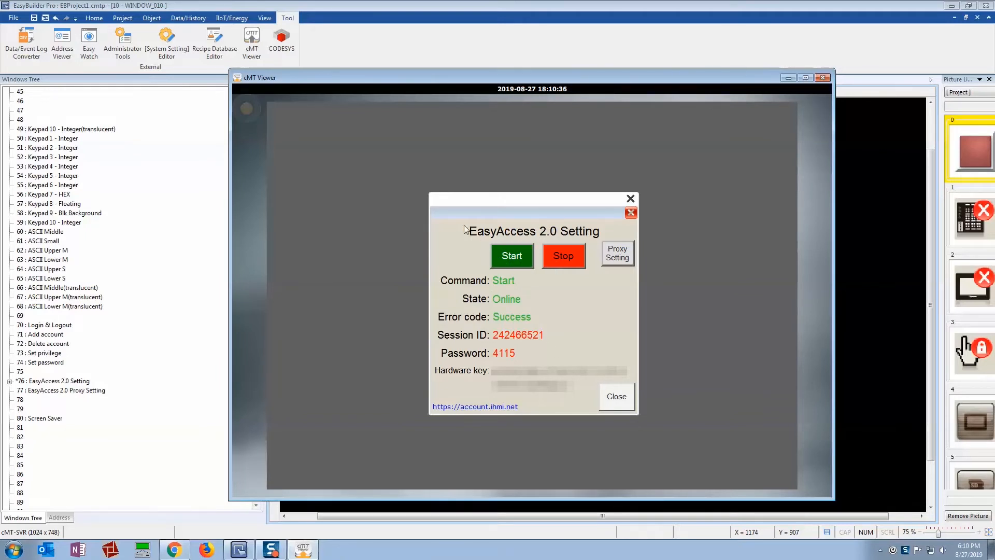
{"action": "mouse_move", "coordinate": [521, 267]}
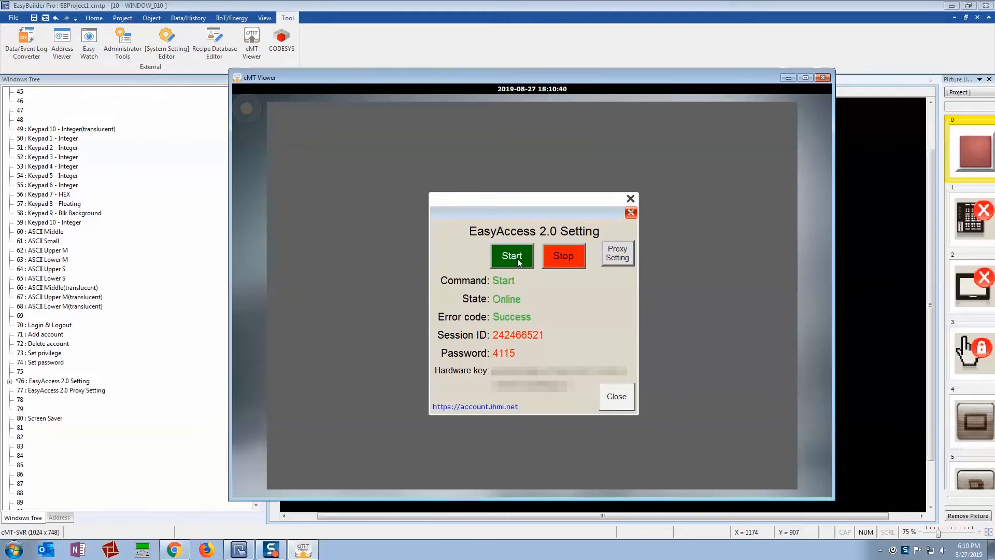
{"action": "mouse_move", "coordinate": [503, 344]}
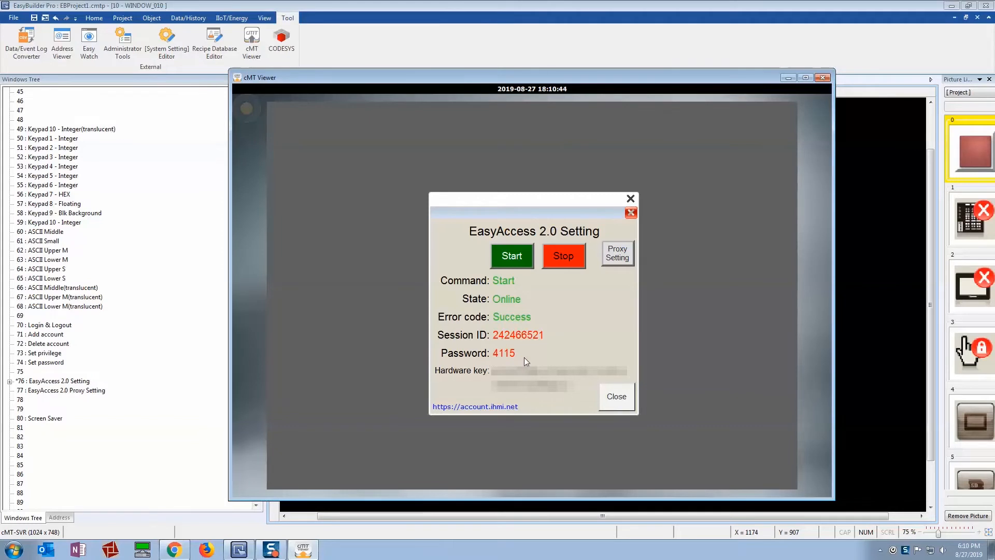
{"action": "mouse_move", "coordinate": [550, 333]}
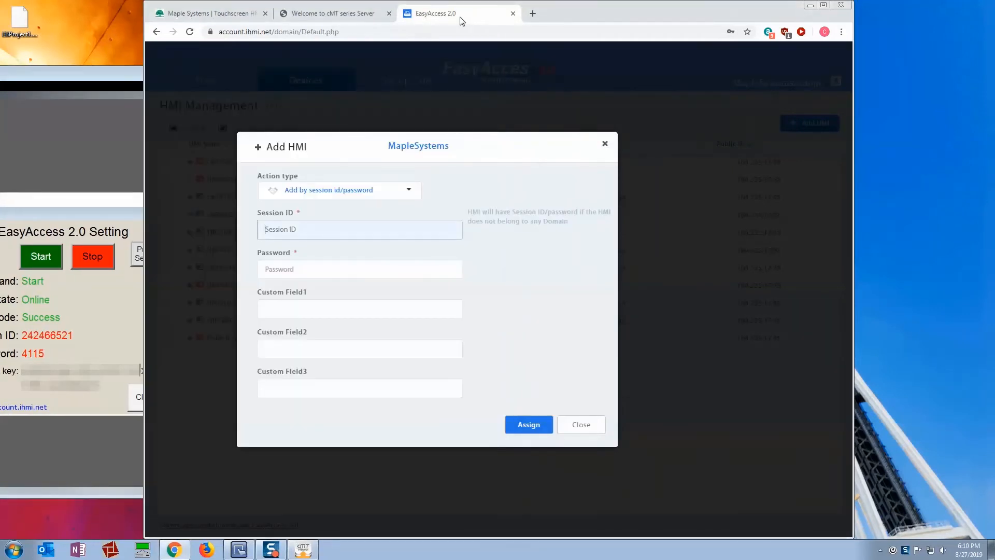
{"action": "mouse_move", "coordinate": [564, 269]}
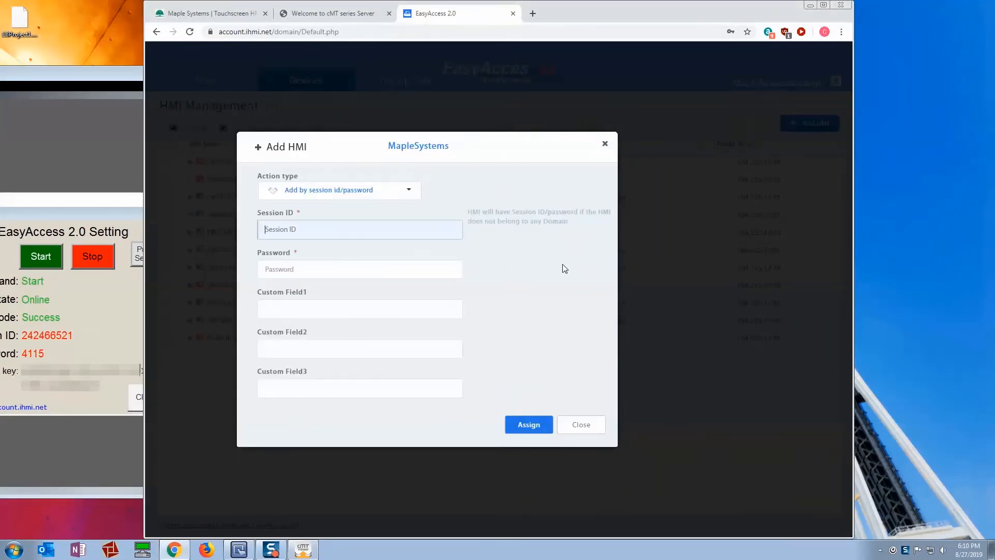
Step: Assign the HMI with session ID 242466521 and its password, then close the form
{"action": "type", "text": "242466521"}
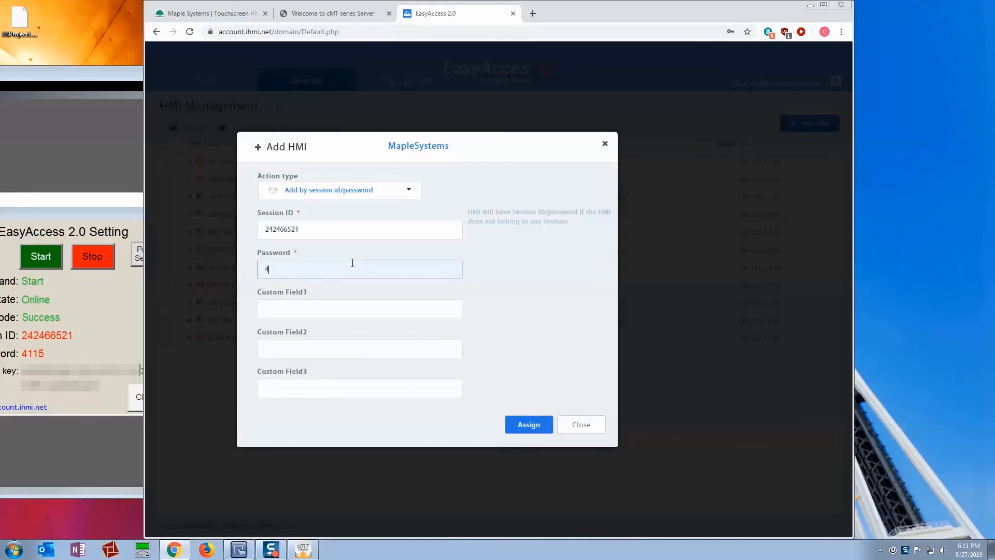
{"action": "left_click", "coordinate": [528, 424]}
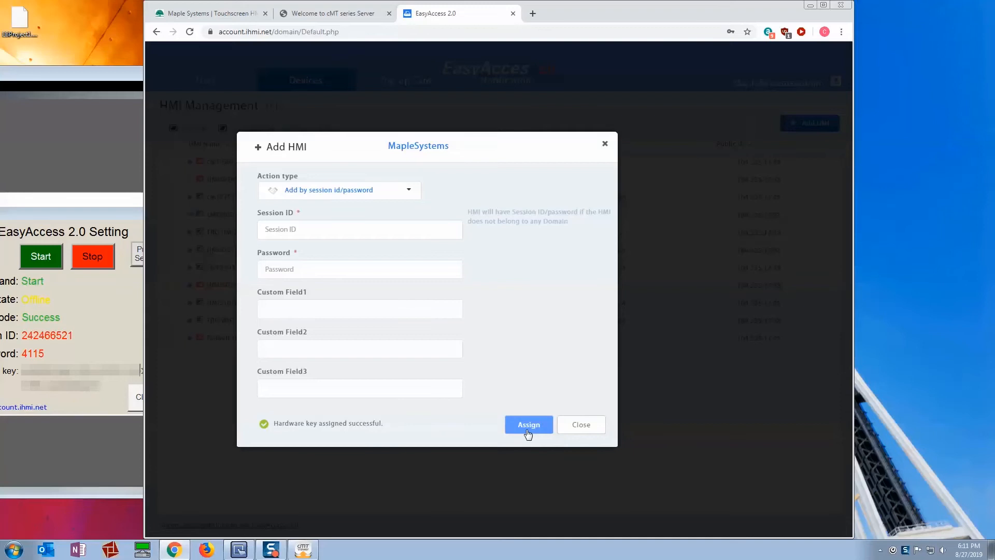
{"action": "mouse_move", "coordinate": [252, 386]}
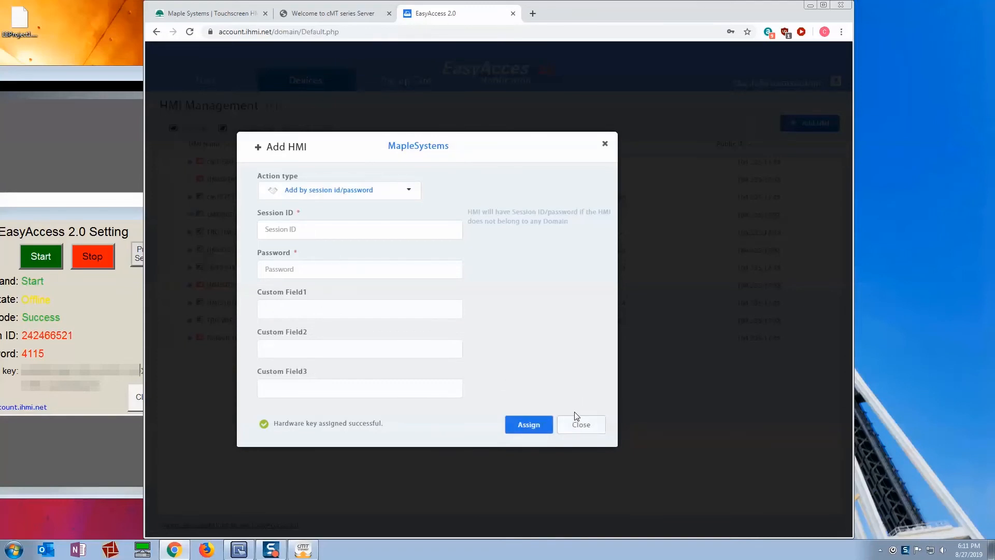
{"action": "left_click", "coordinate": [581, 424]}
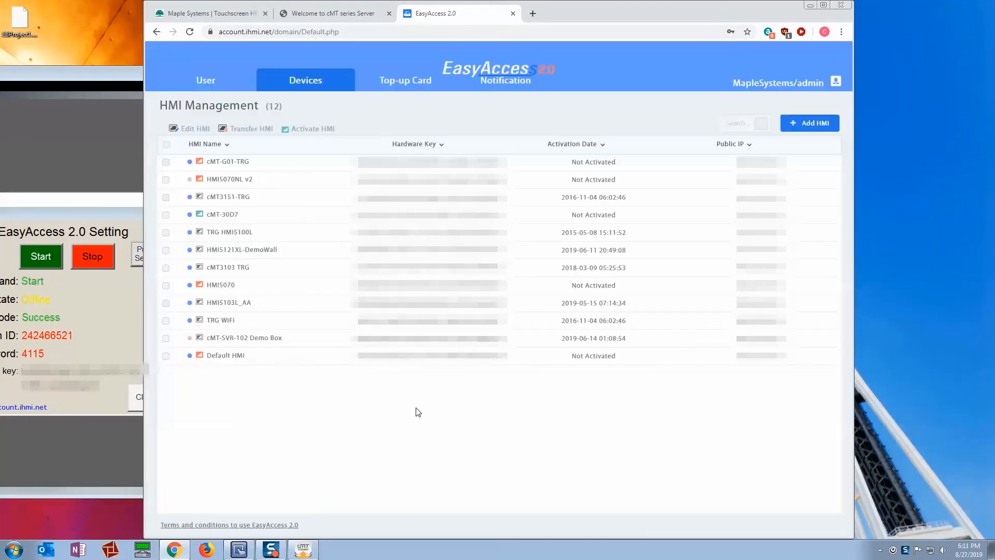
{"action": "mouse_move", "coordinate": [215, 343]}
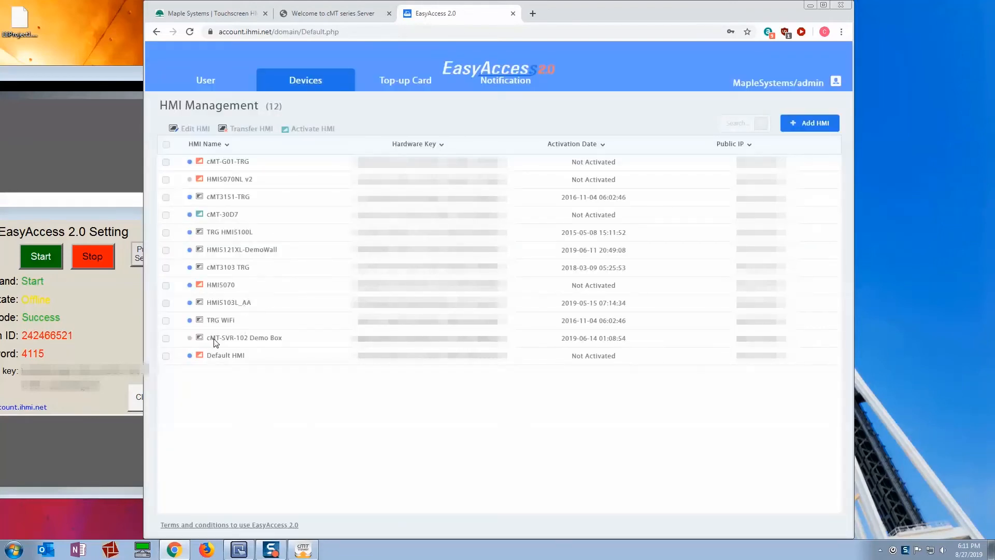
{"action": "mouse_move", "coordinate": [249, 344]}
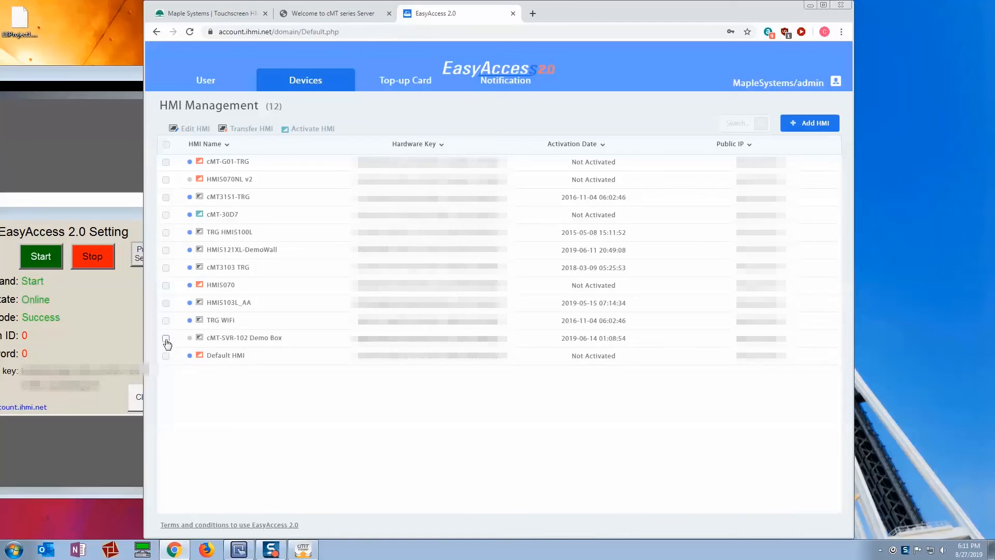
{"action": "left_click", "coordinate": [166, 337]}
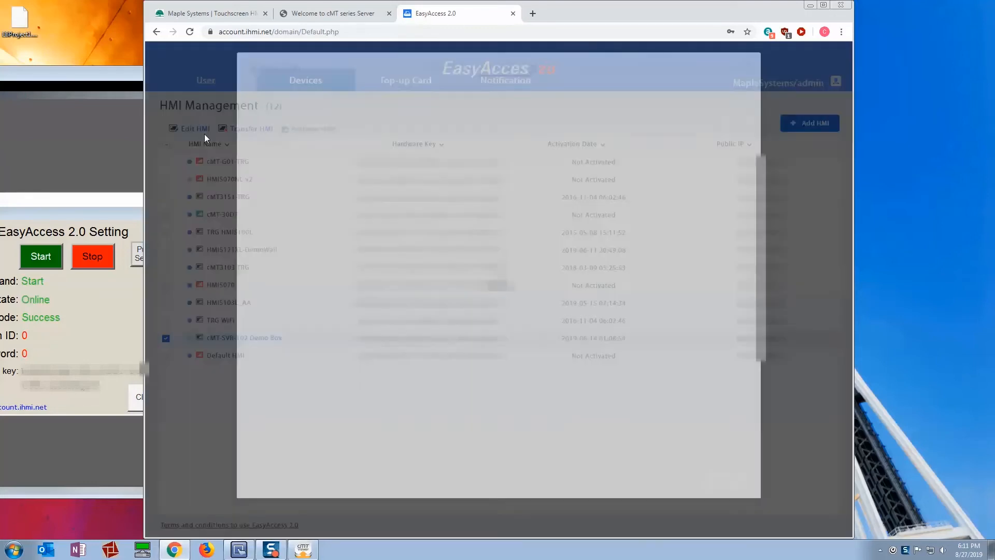
{"action": "left_click", "coordinate": [195, 128]}
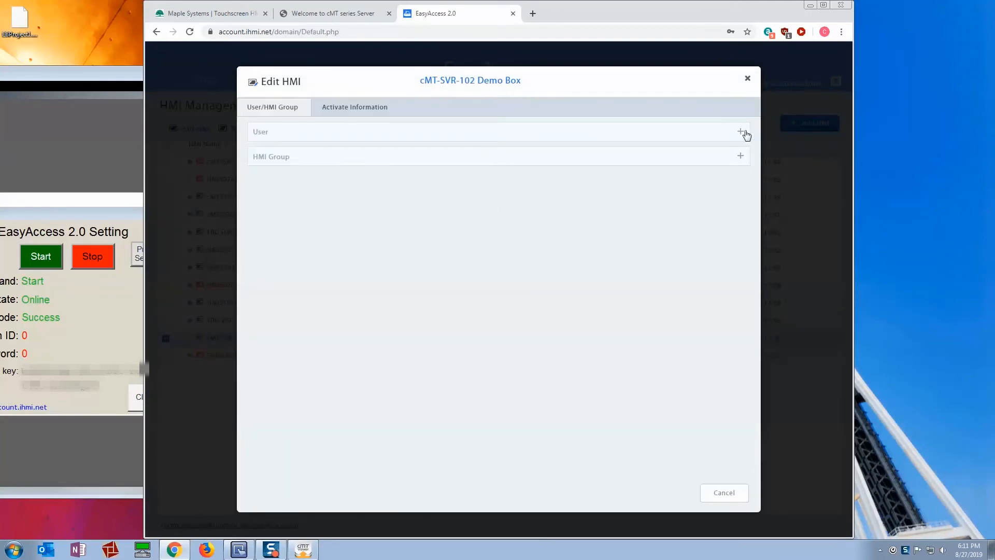
{"action": "left_click", "coordinate": [740, 131]}
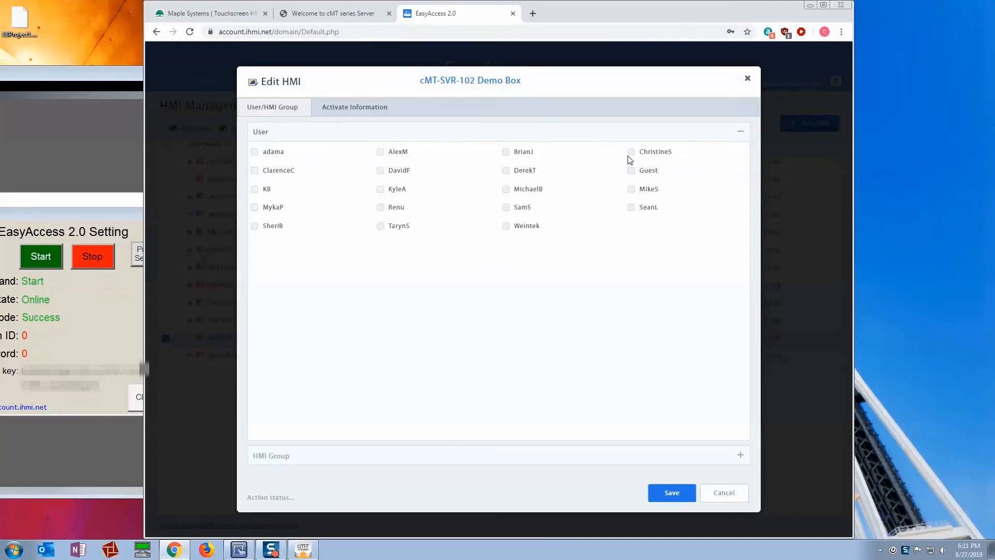
{"action": "left_click", "coordinate": [632, 151]}
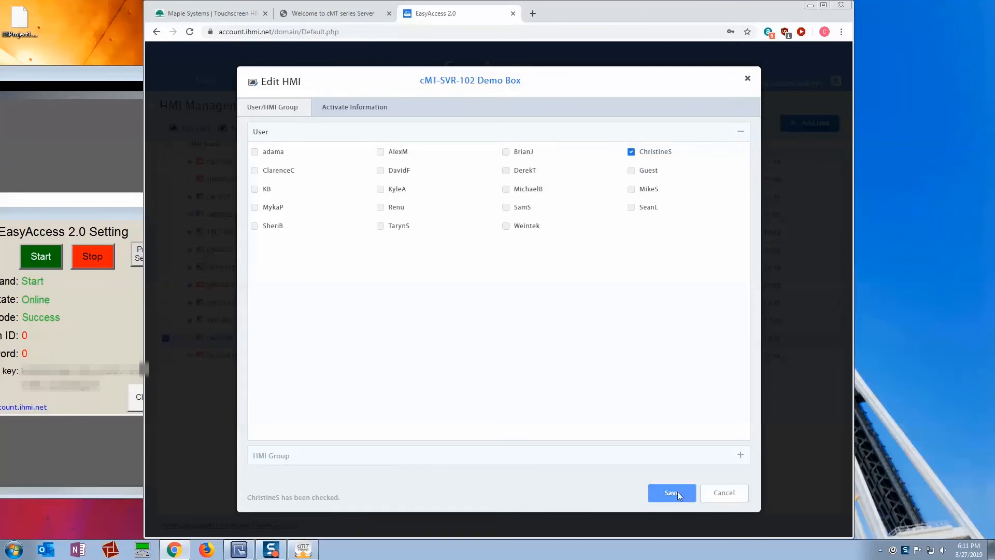
Step: Save the user access change, close the form, and launch the EasyAccess 2.0 desktop client
{"action": "left_click", "coordinate": [672, 492]}
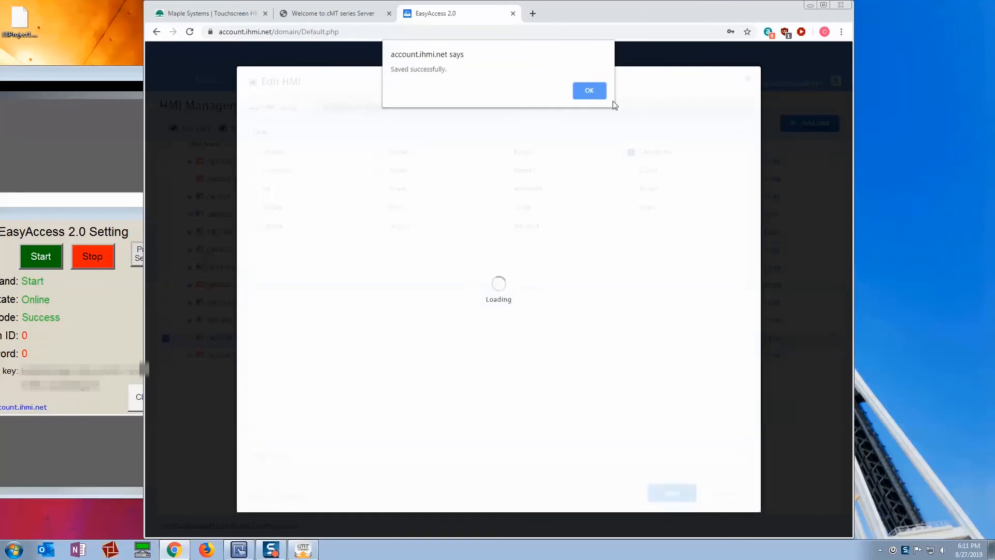
{"action": "left_click", "coordinate": [589, 90]}
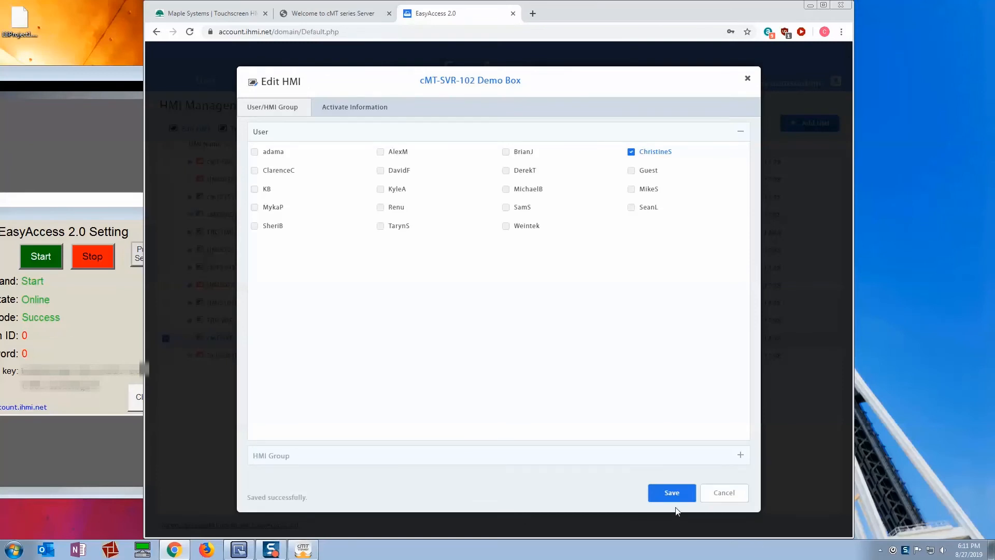
{"action": "left_click", "coordinate": [672, 492]}
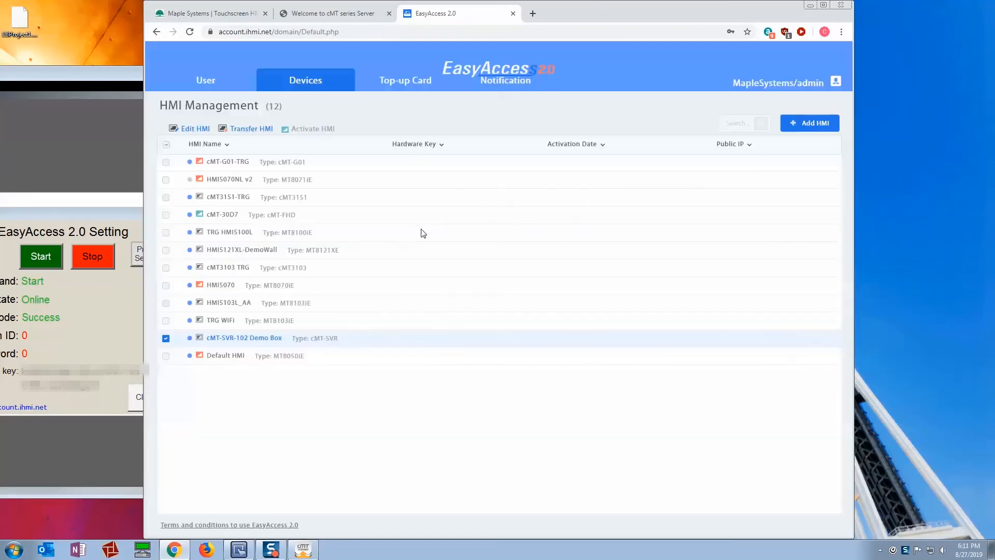
{"action": "left_click", "coordinate": [12, 549]}
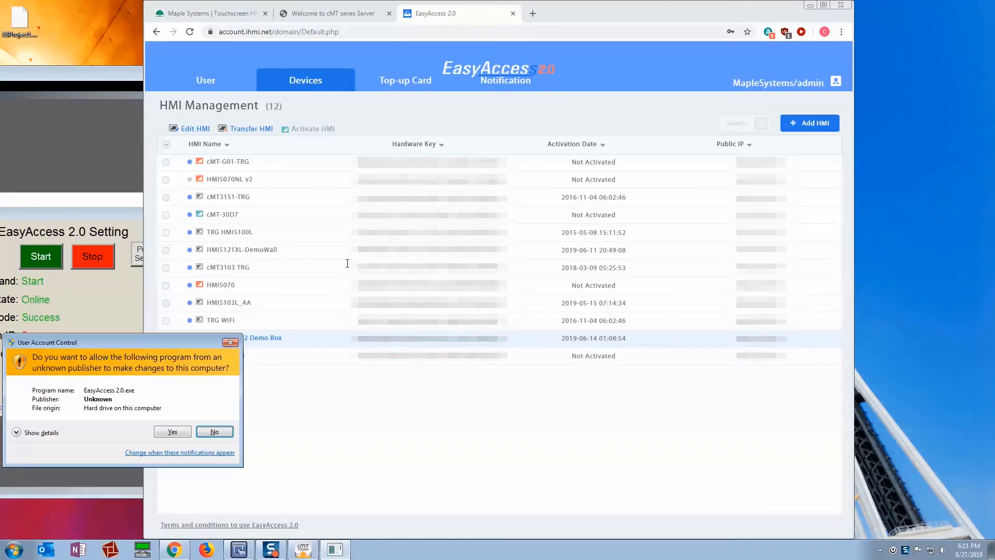
{"action": "left_click", "coordinate": [172, 431]}
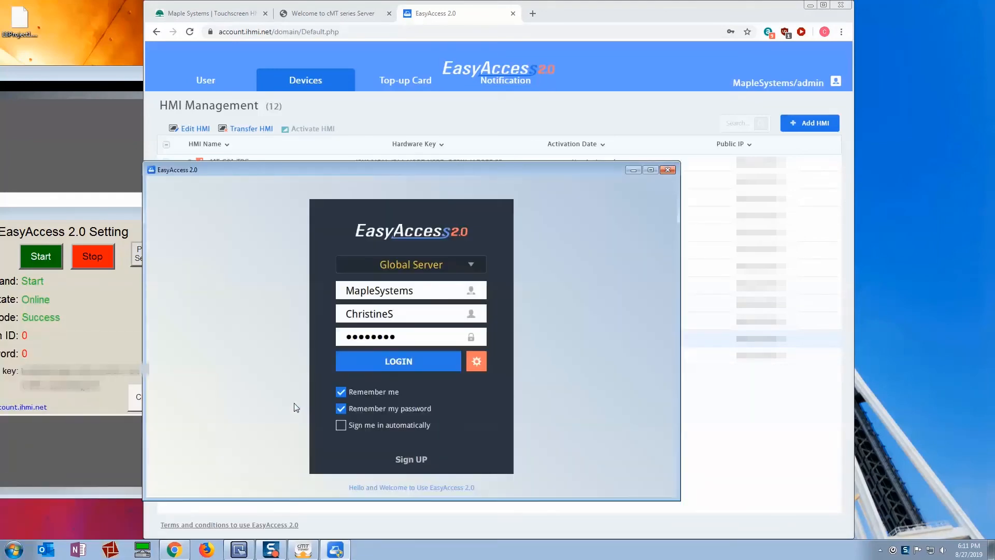
{"action": "left_click", "coordinate": [398, 360]}
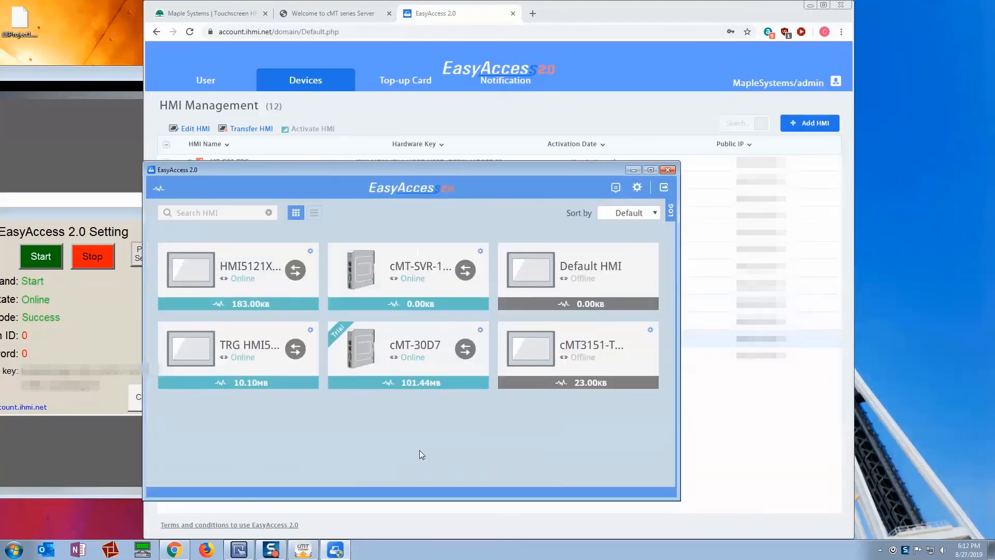
Step: Show the HMIs as a detailed list and connect remotely to the cMT-SVR-102 Demo Box
{"action": "left_click", "coordinate": [313, 213]}
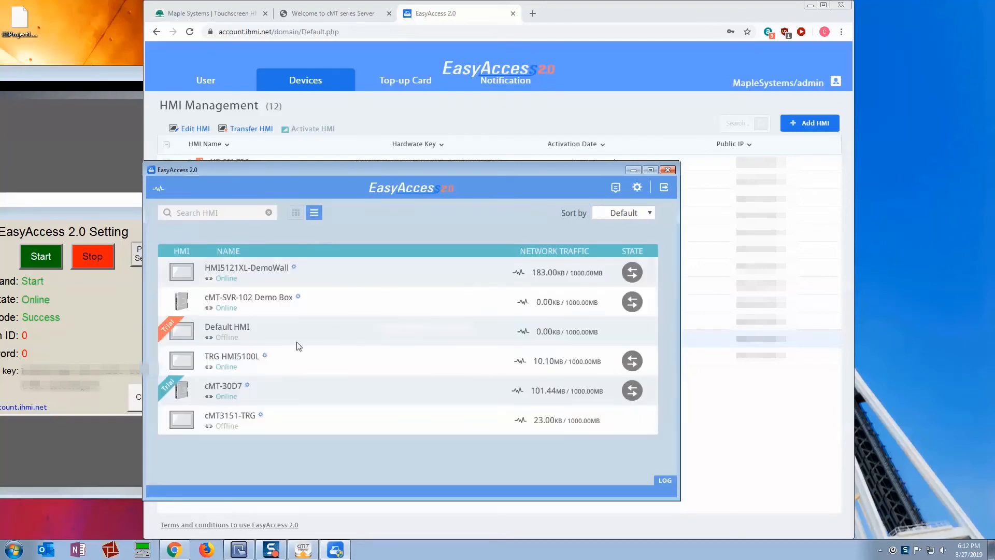
{"action": "mouse_move", "coordinate": [240, 304]}
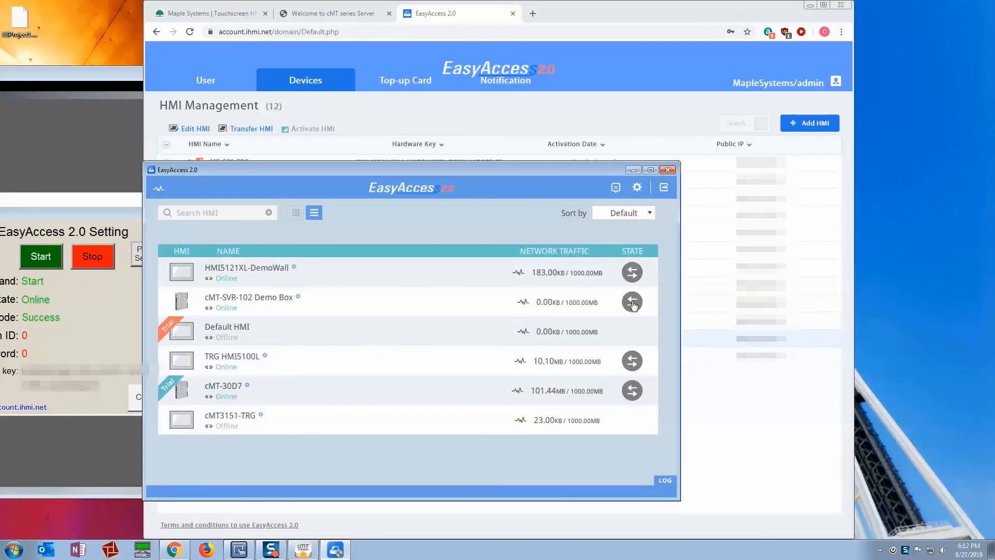
{"action": "left_click", "coordinate": [632, 301]}
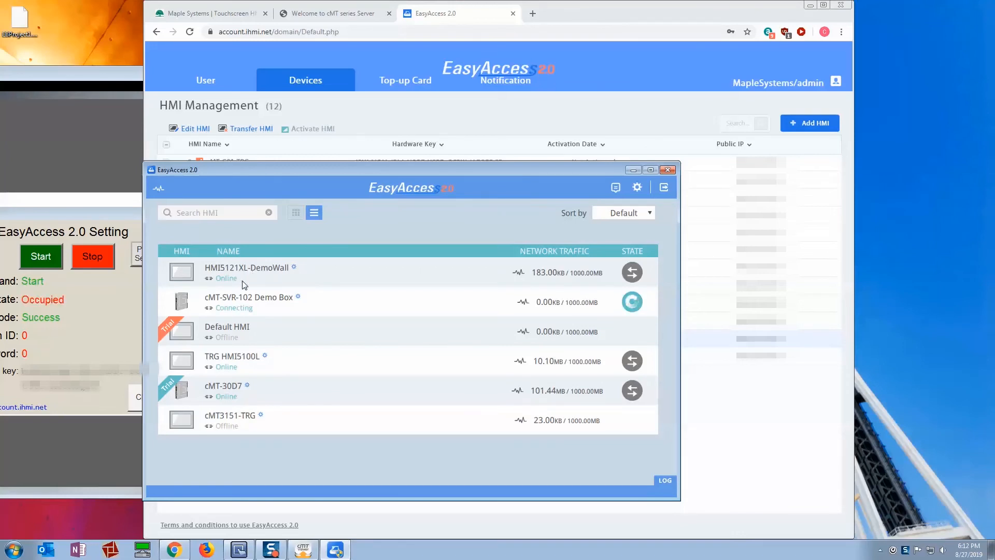
{"action": "mouse_move", "coordinate": [50, 313]}
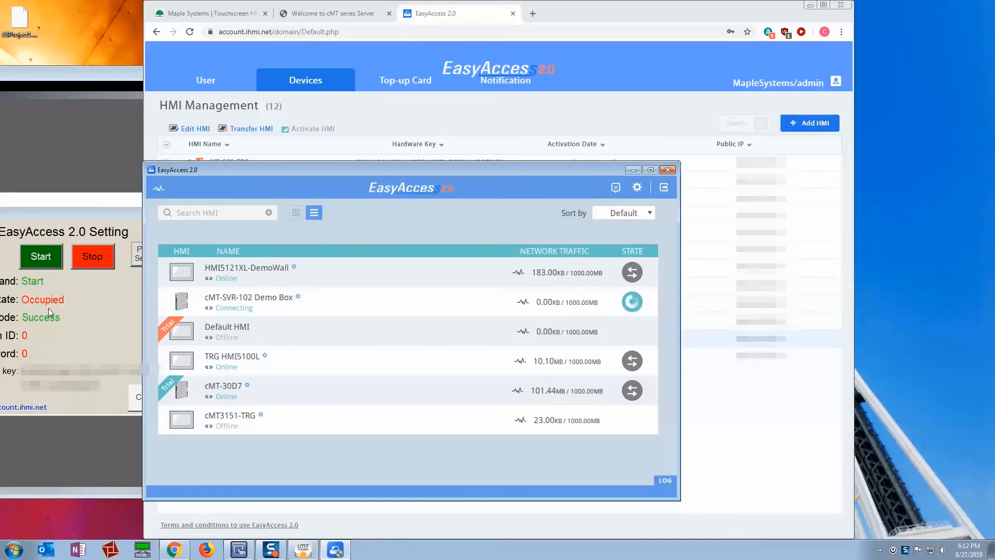
{"action": "mouse_move", "coordinate": [63, 304]}
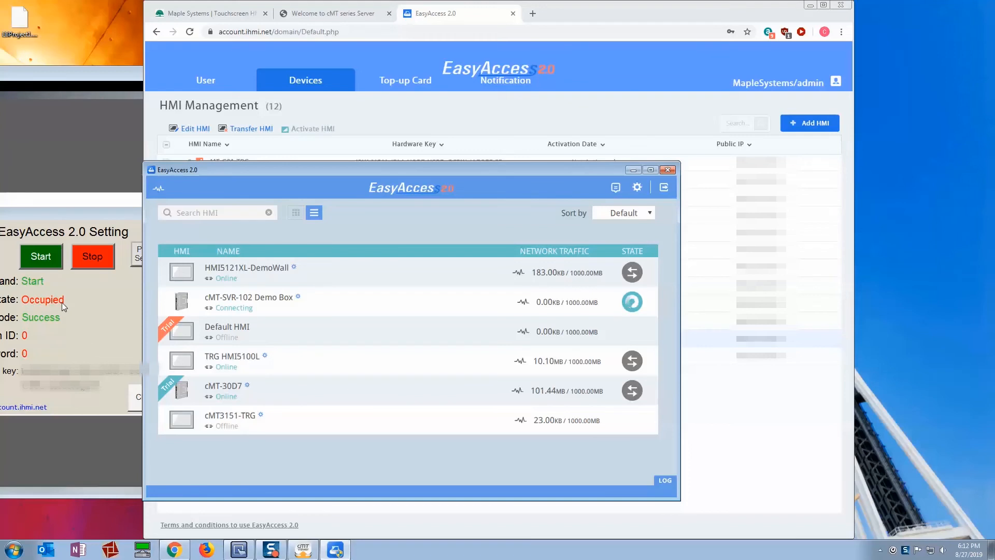